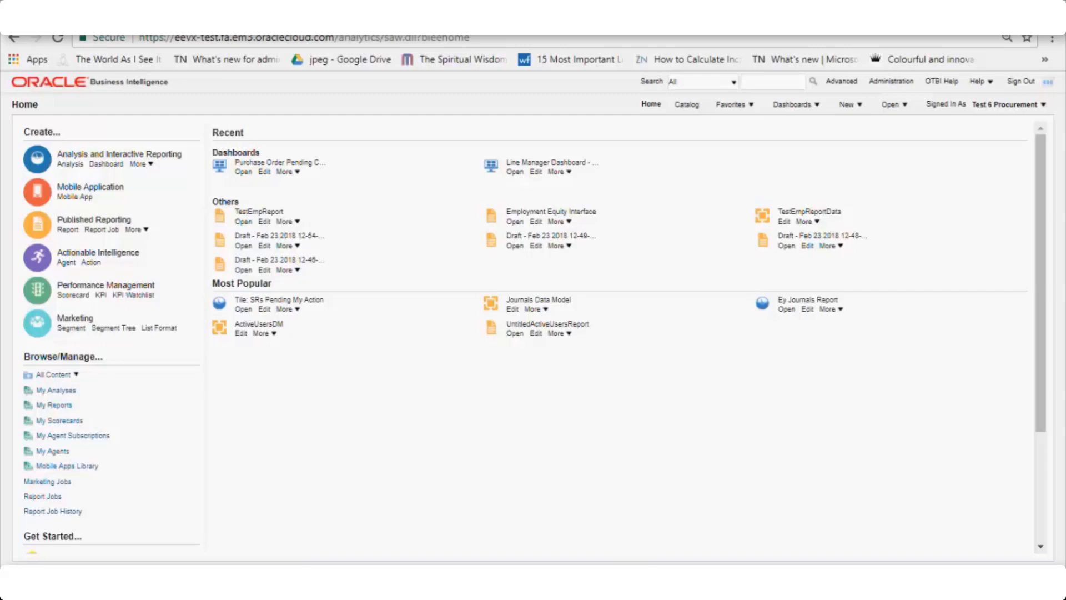
pyautogui.moveTo(227, 227)
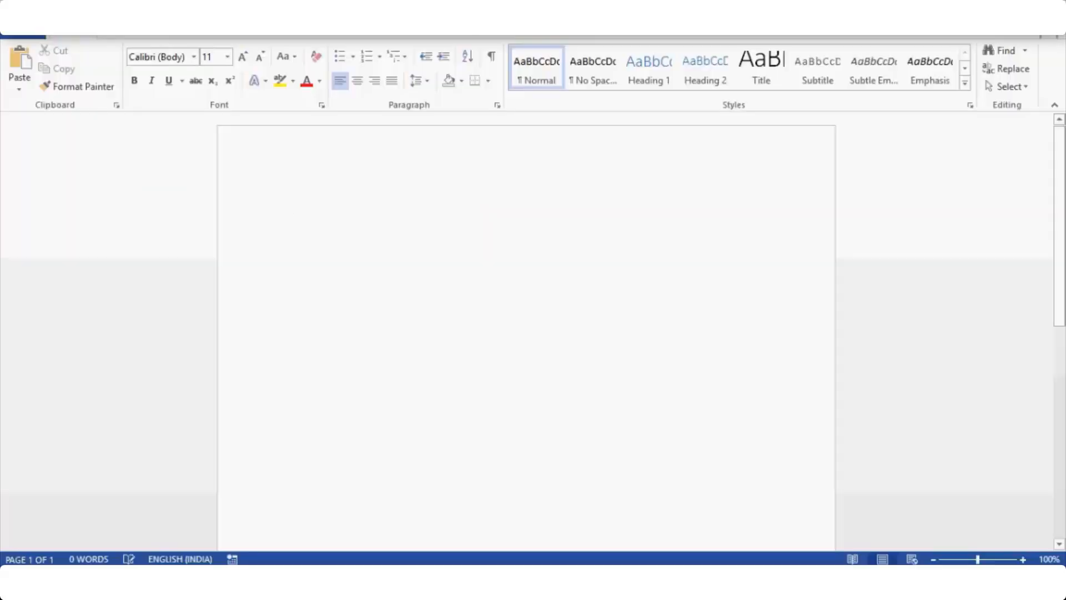
pyautogui.click(291, 208)
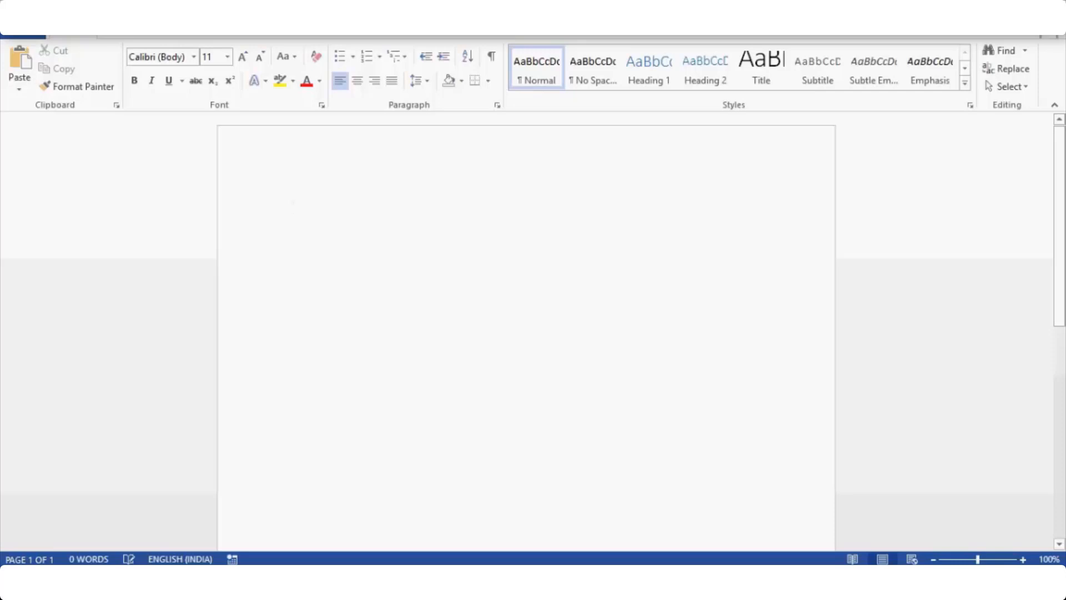
pyautogui.click(292, 208)
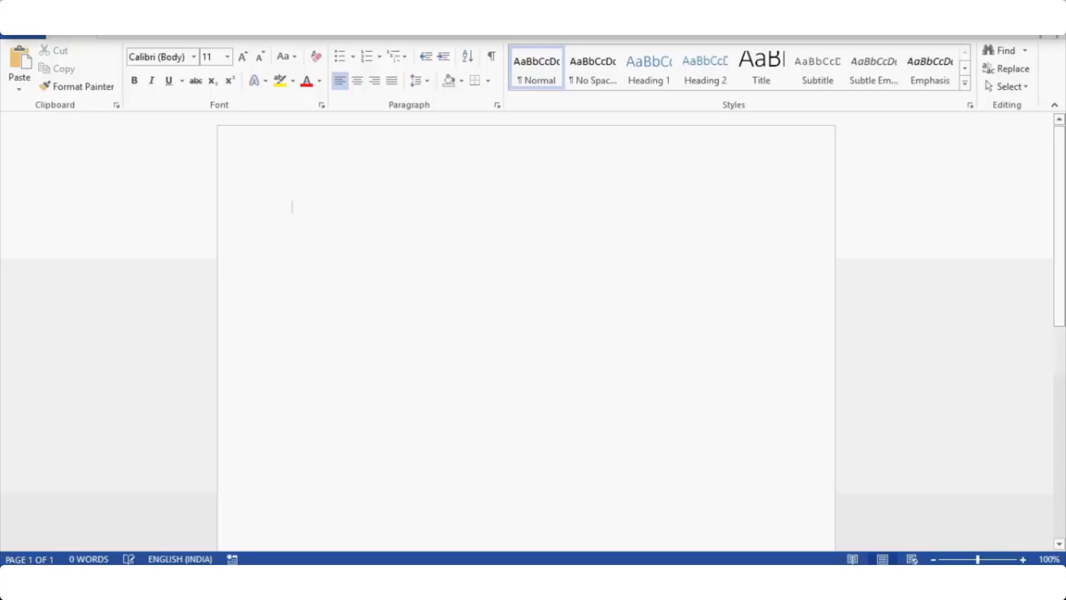
pyautogui.click(292, 208)
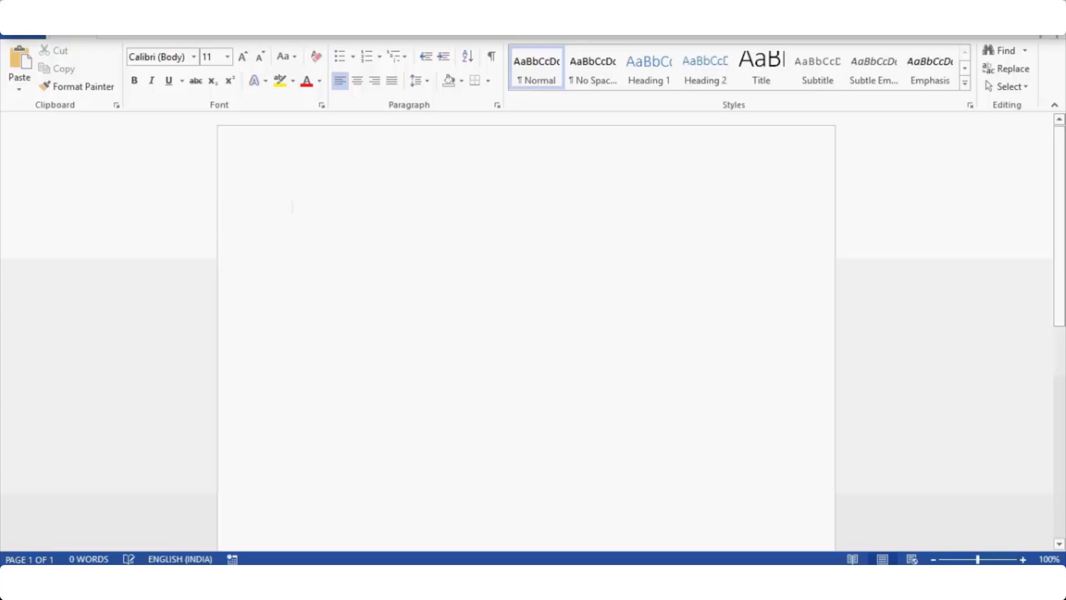
pyautogui.click(292, 208)
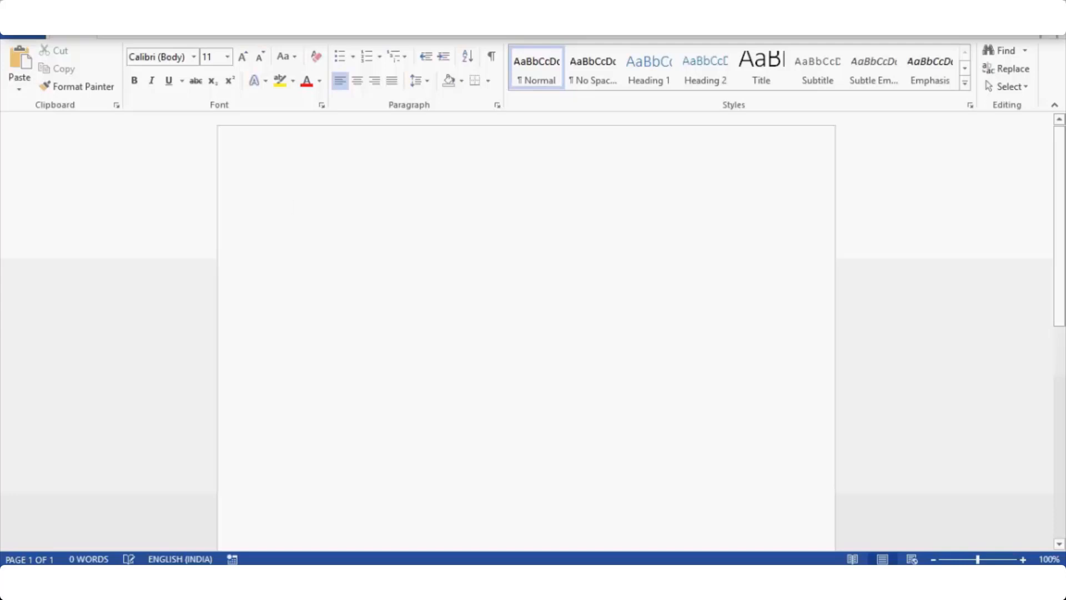
pyautogui.click(292, 208)
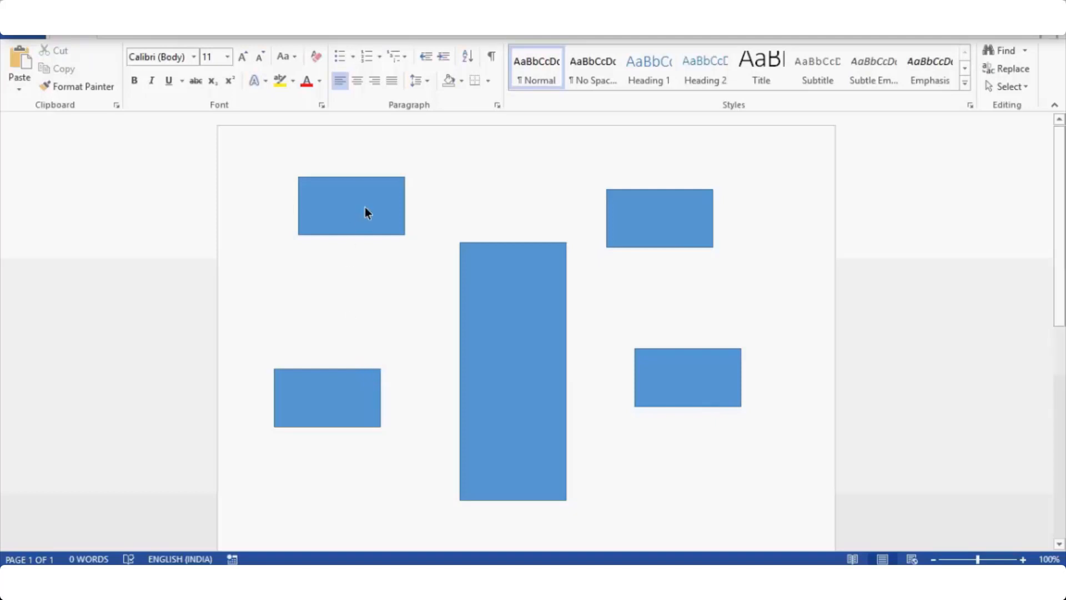
# Step: Select the lower-left, lower-right and tall centre rectangles in the star schema diagram
pyautogui.click(327, 398)
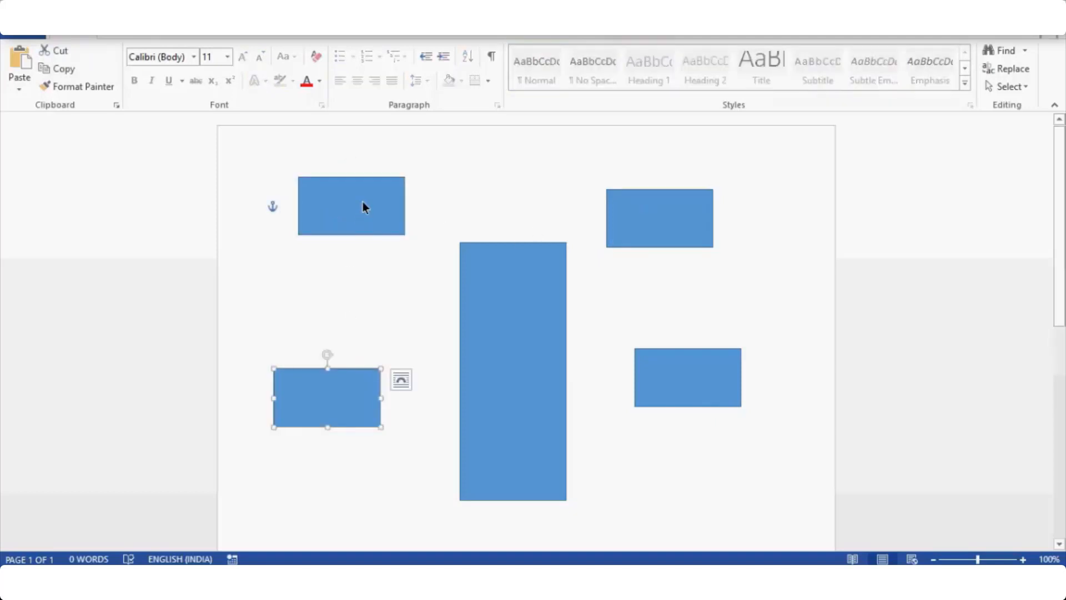
pyautogui.click(658, 217)
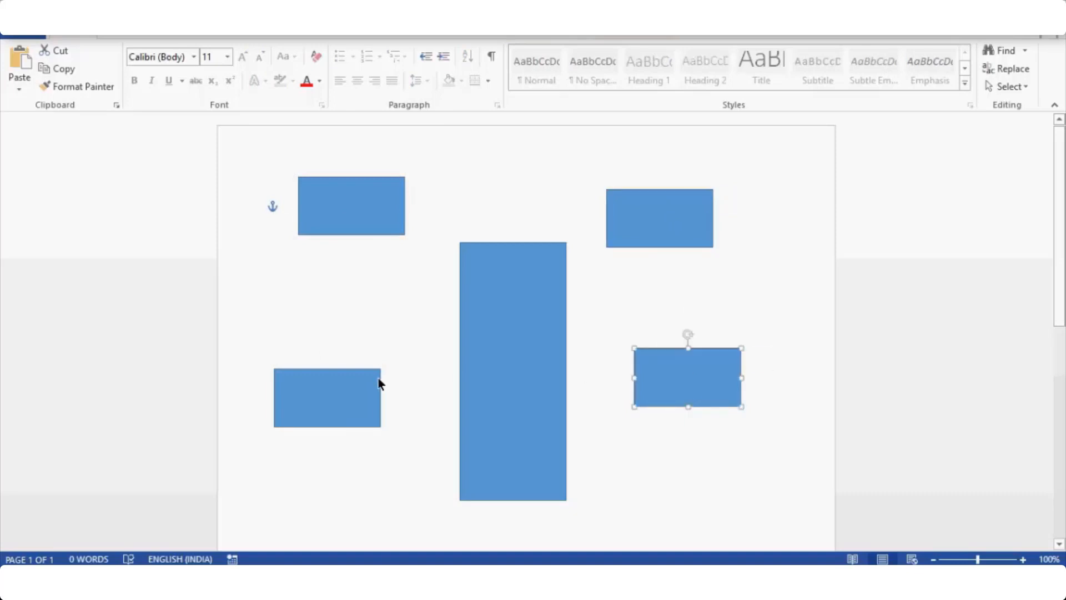
pyautogui.click(326, 397)
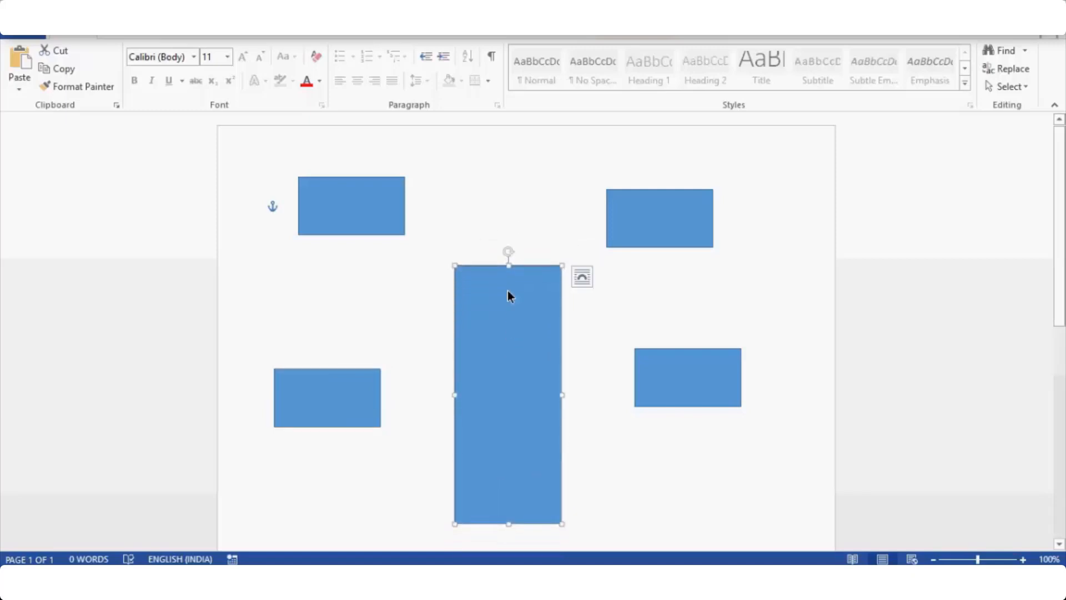
pyautogui.moveTo(549, 279)
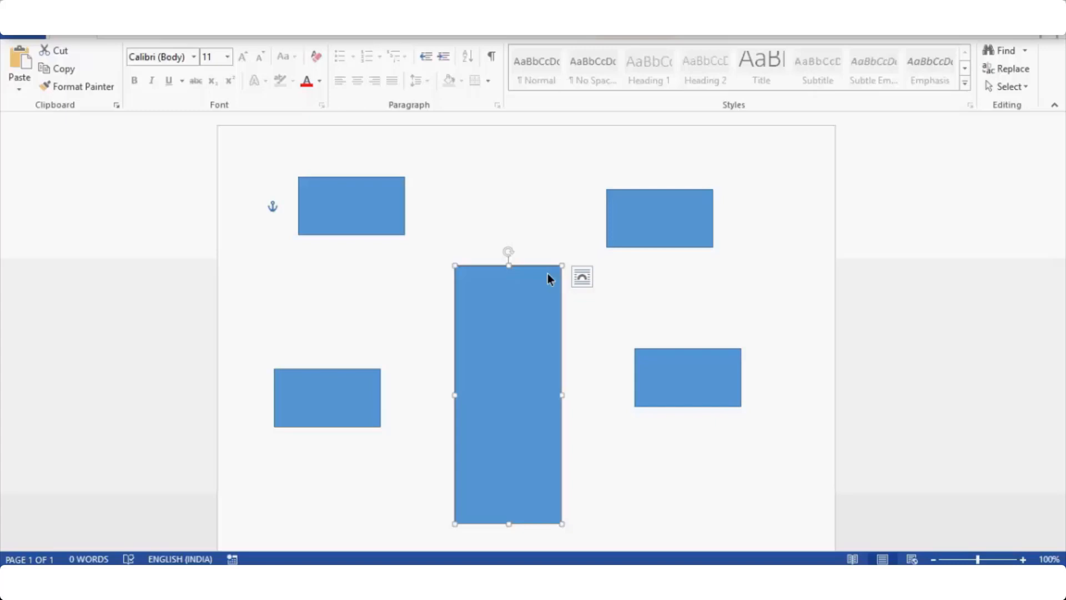
pyautogui.moveTo(567, 269)
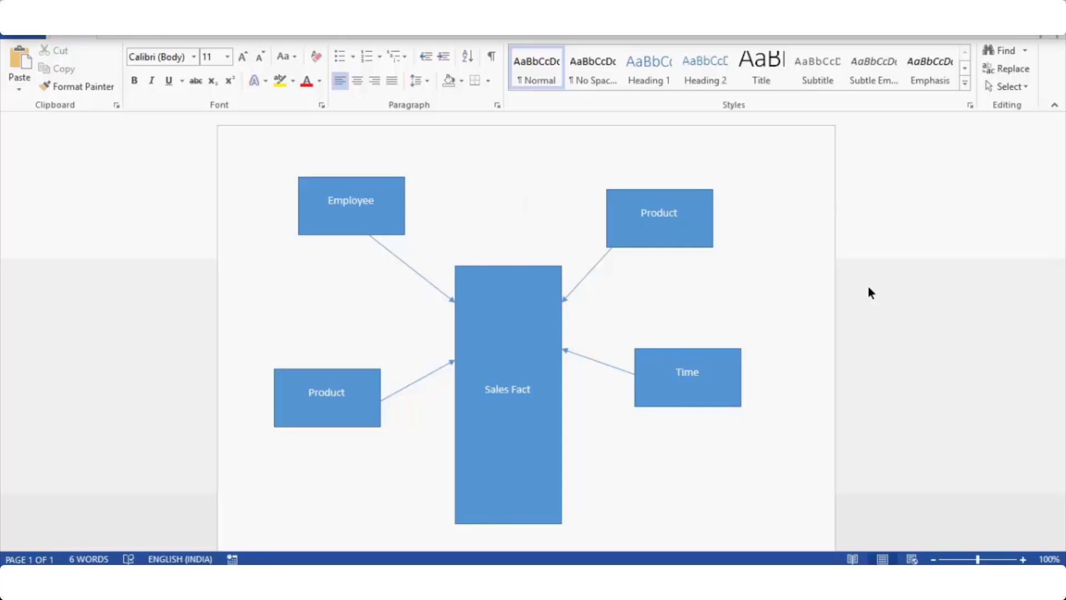
# Step: Click repeatedly on the Word document area while closing the Star Schema diagram
pyautogui.click(527, 207)
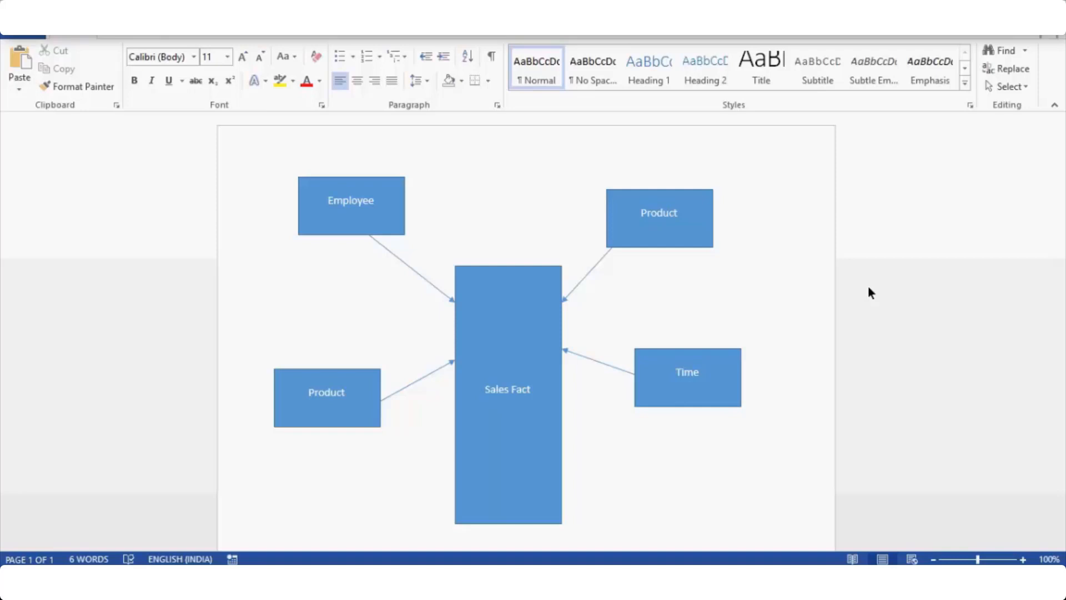
pyautogui.click(527, 207)
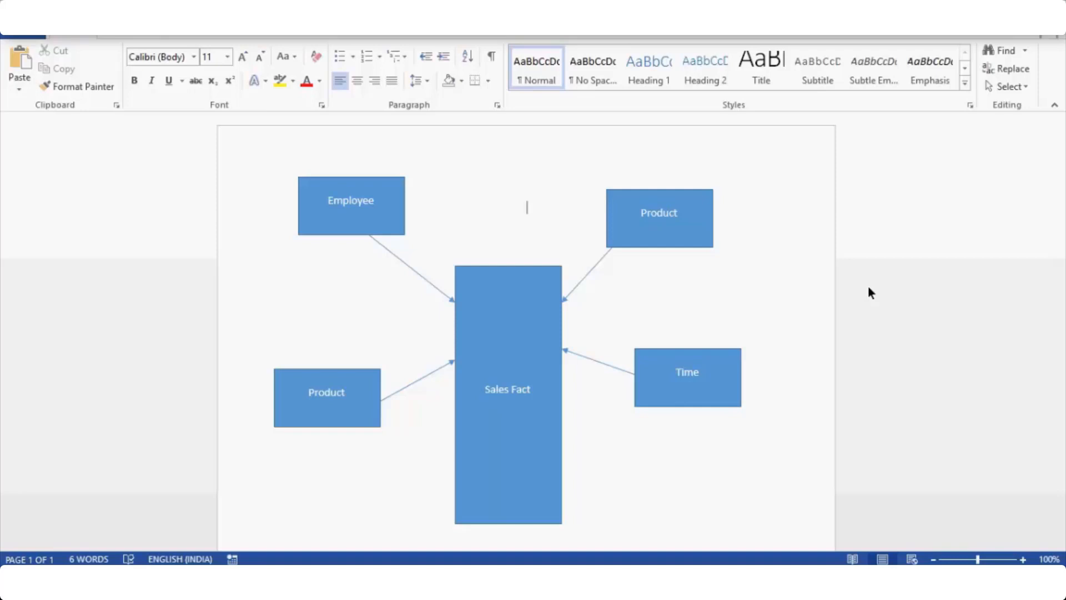
pyautogui.click(526, 207)
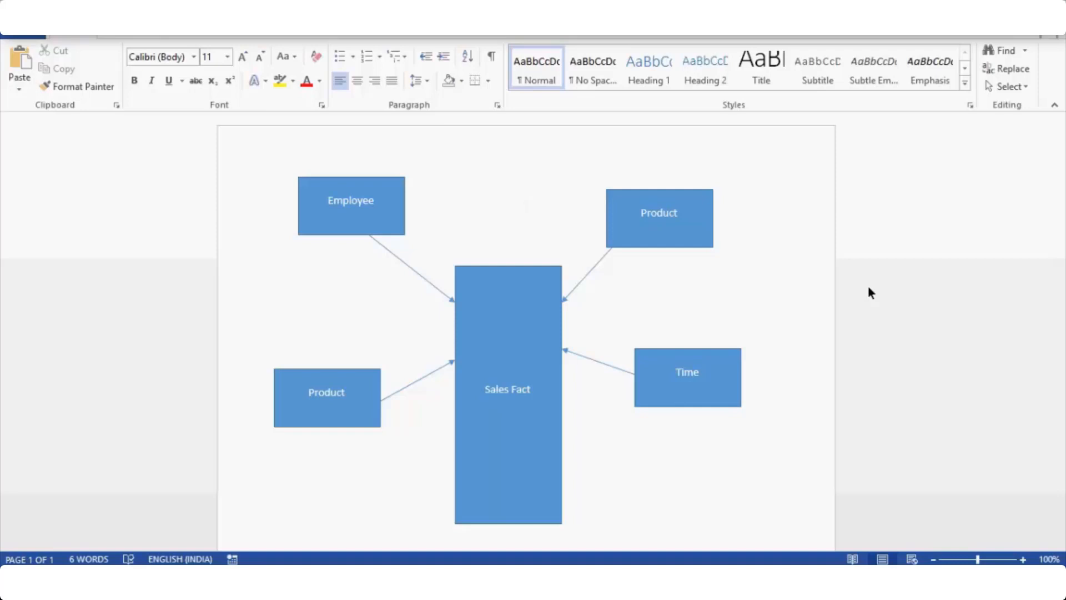
pyautogui.click(526, 208)
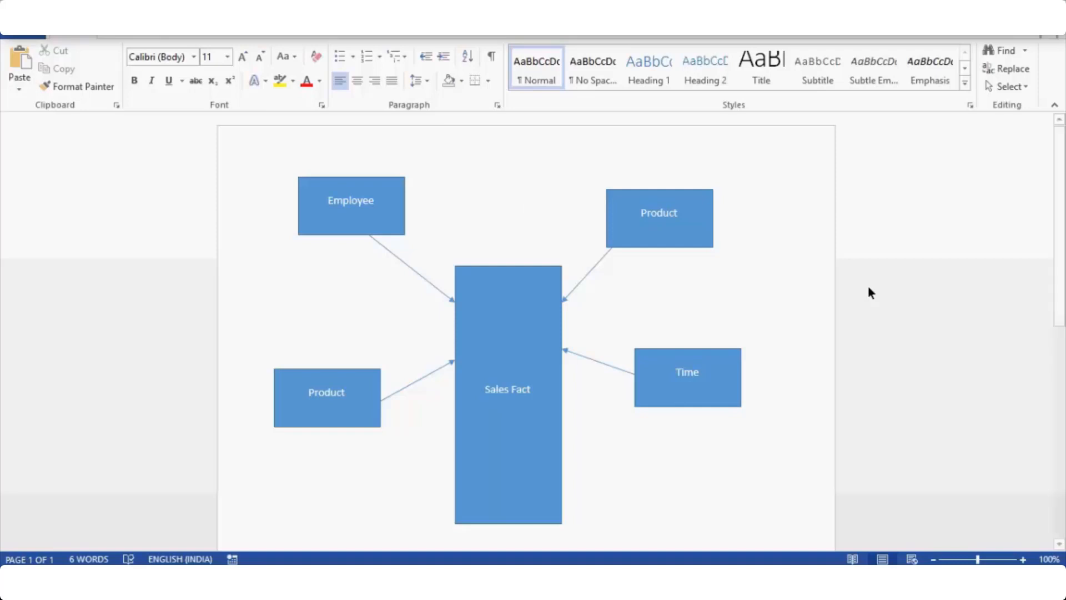
pyautogui.moveTo(588, 250)
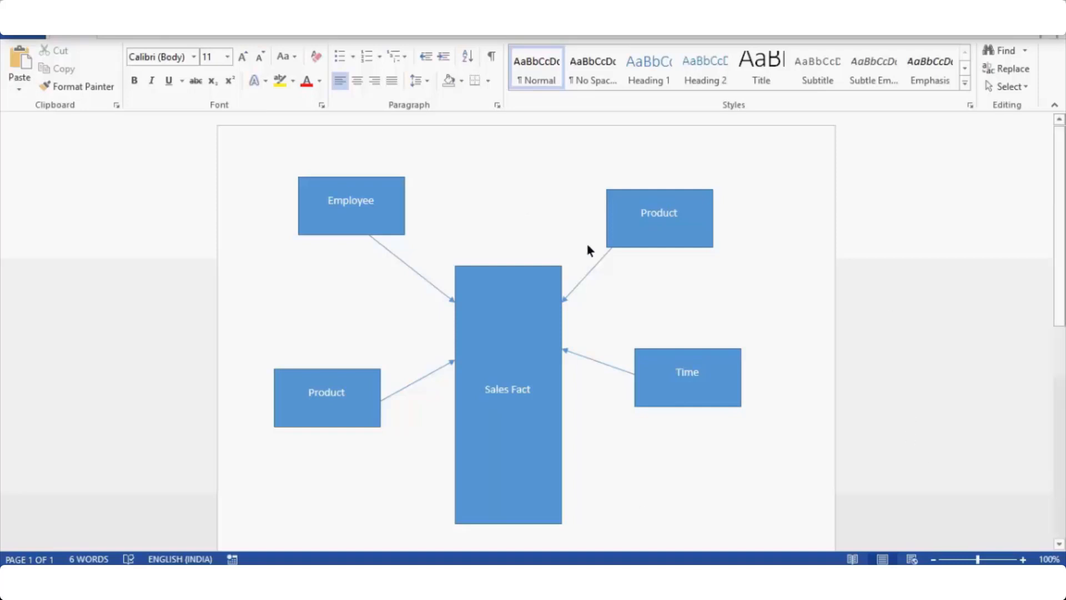
pyautogui.click(526, 207)
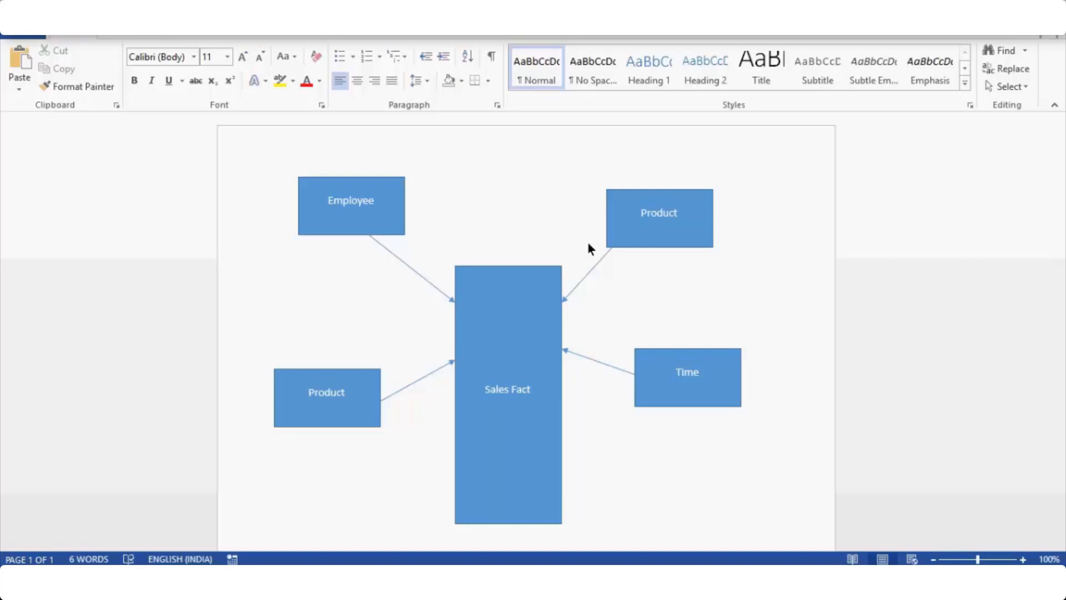
pyautogui.click(526, 206)
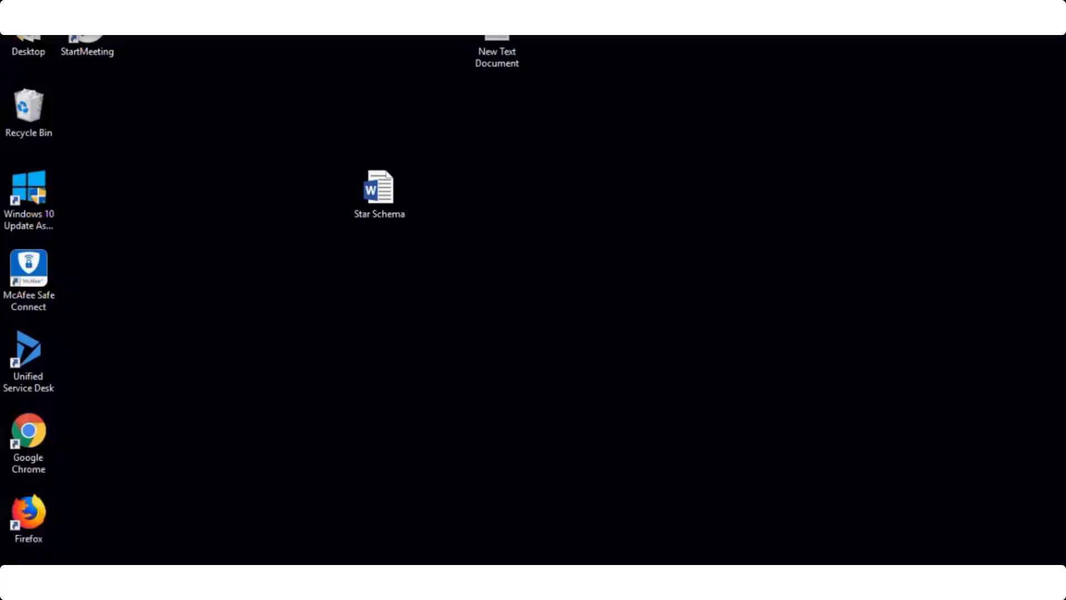
pyautogui.moveTo(5, 549)
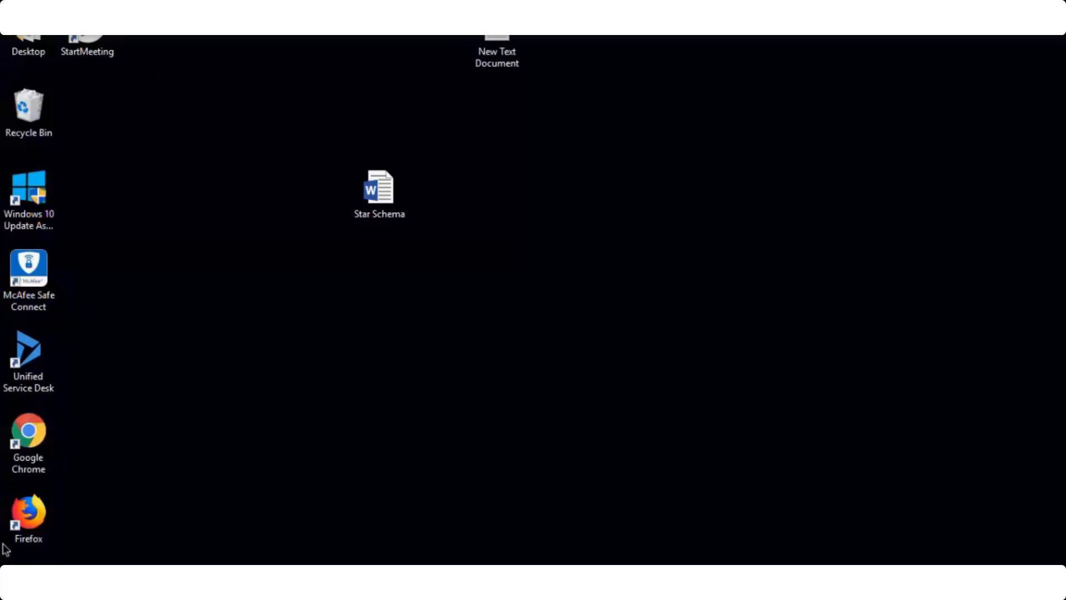
pyautogui.doubleClick(380, 186)
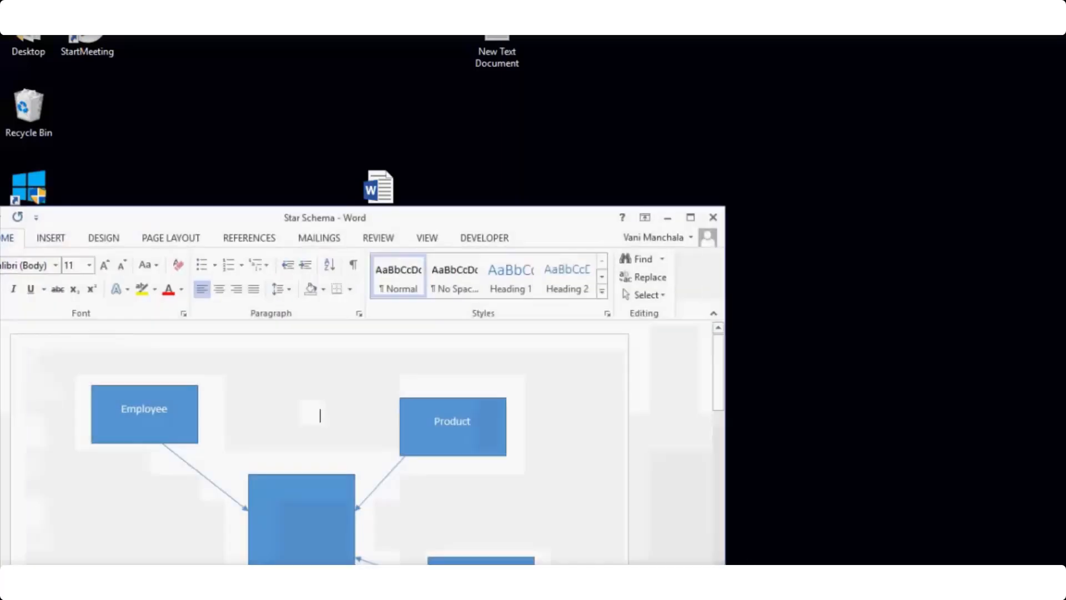
pyautogui.click(689, 217)
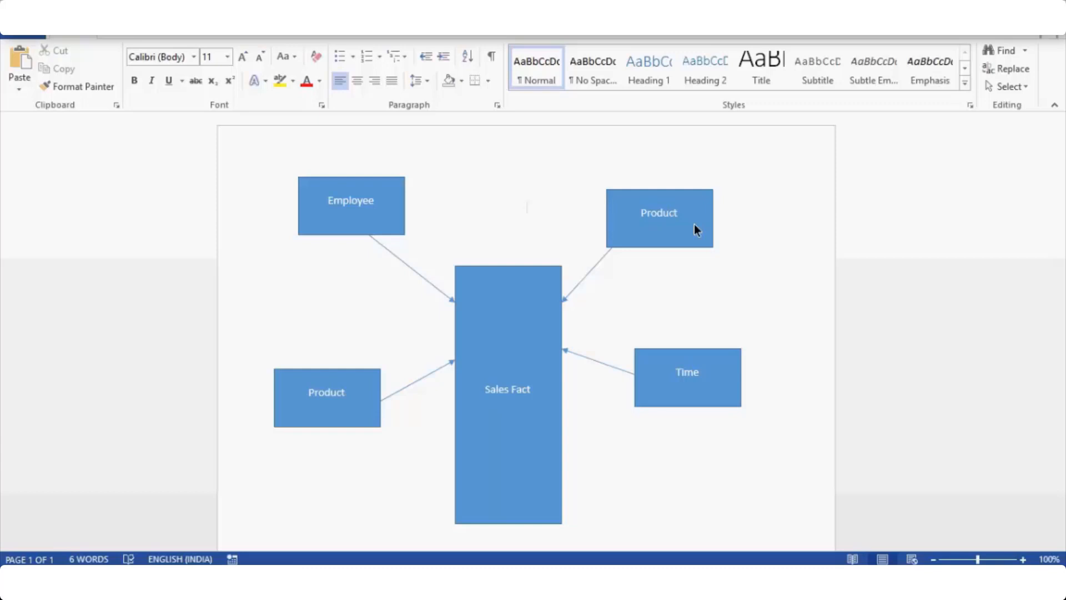
pyautogui.moveTo(1035, 423)
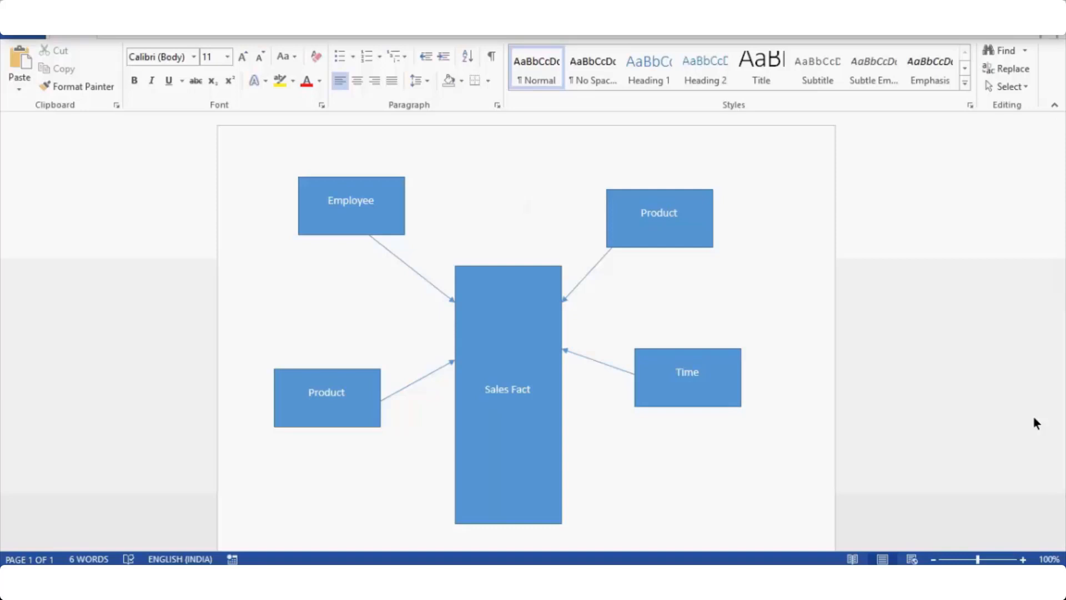
pyautogui.click(527, 208)
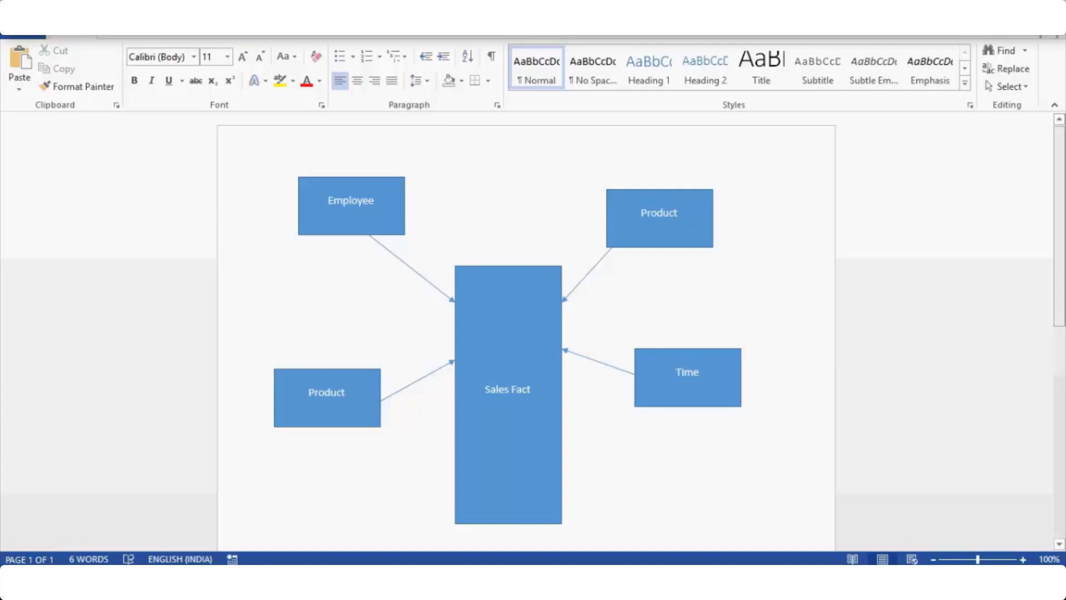
pyautogui.click(527, 208)
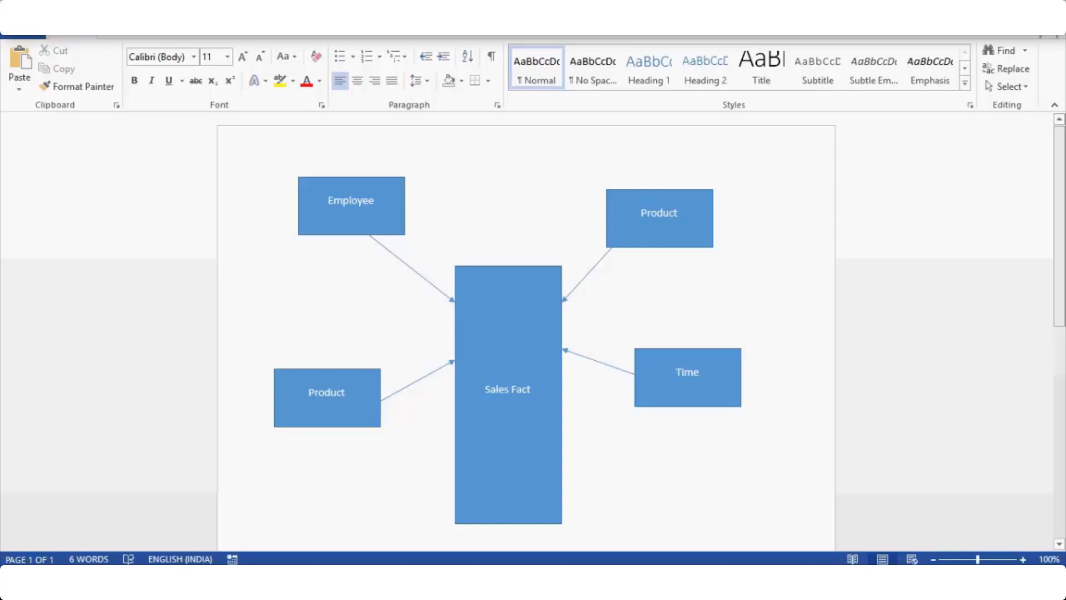
pyautogui.click(527, 207)
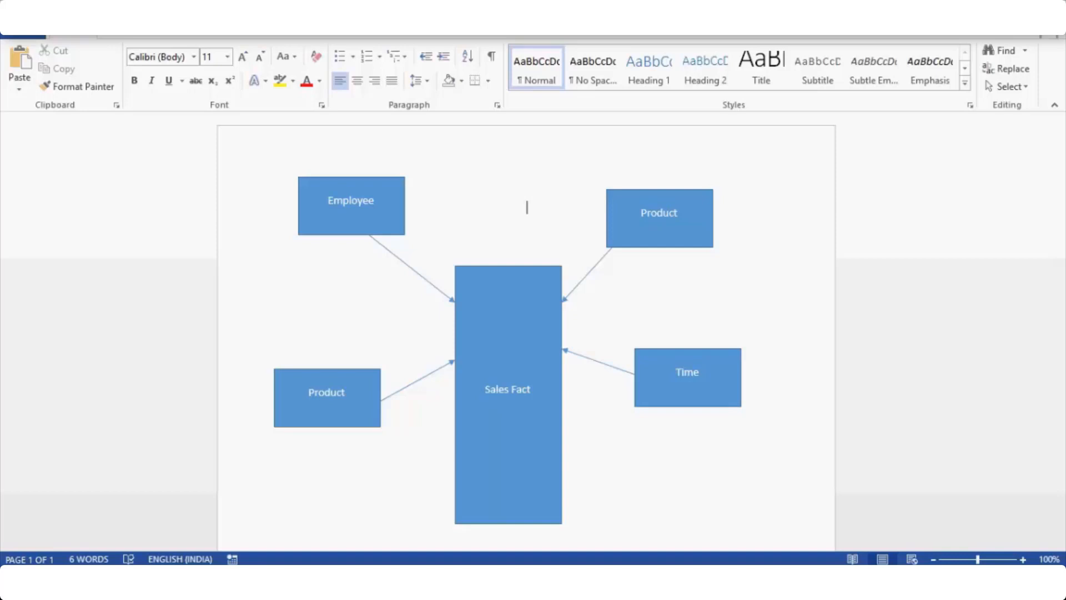
pyautogui.scroll(3)
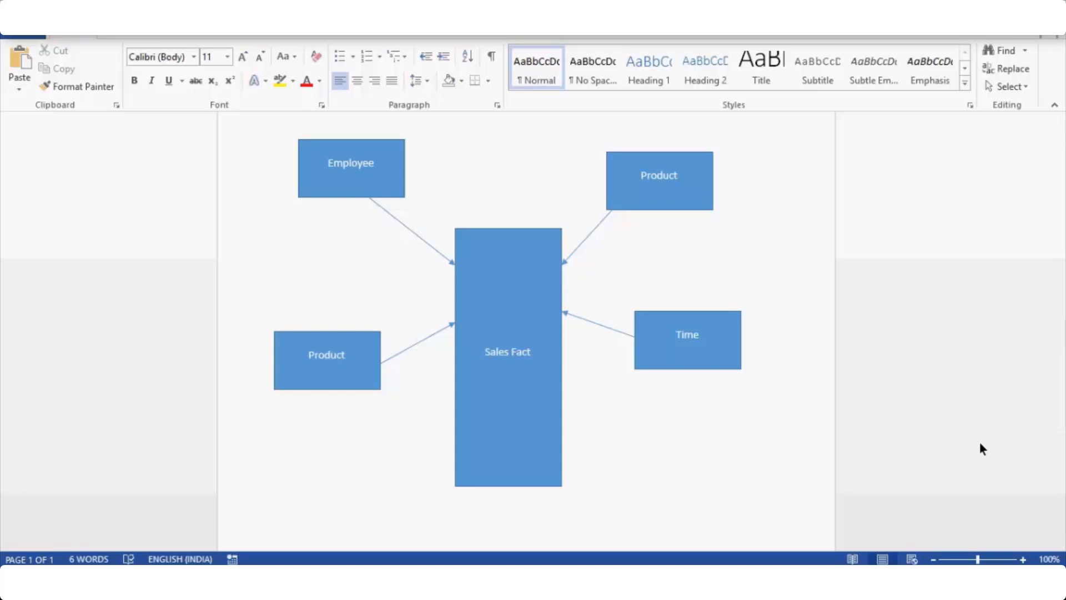
pyautogui.click(526, 170)
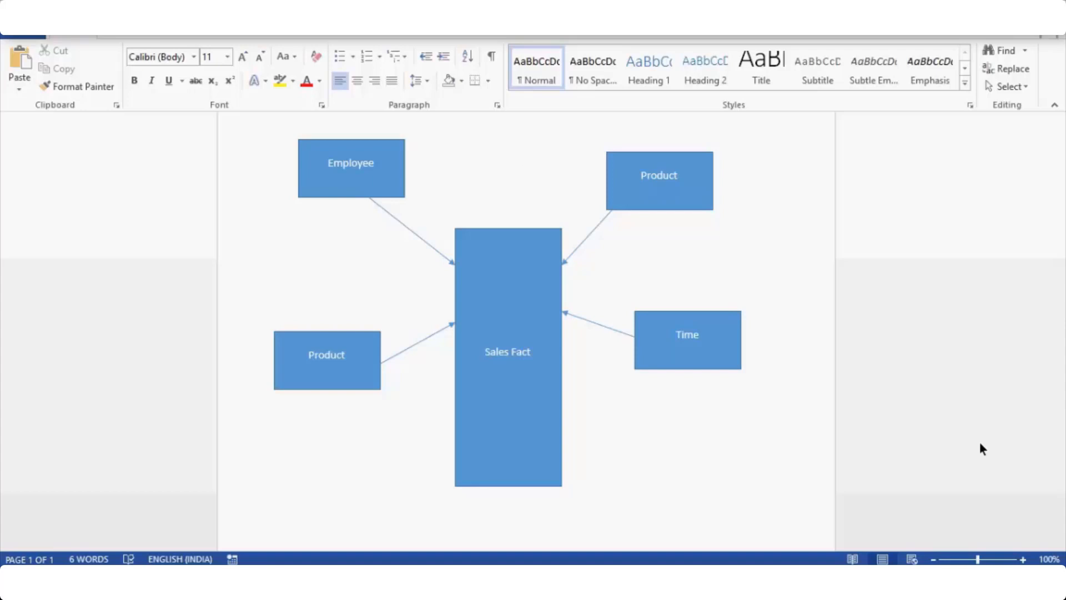
pyautogui.click(527, 168)
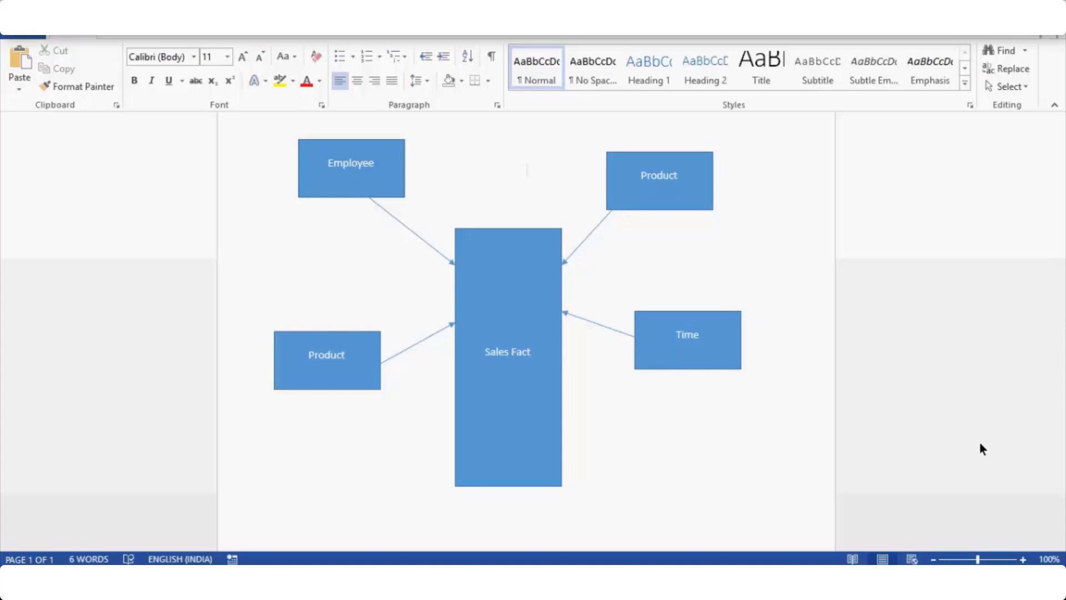
pyautogui.click(526, 170)
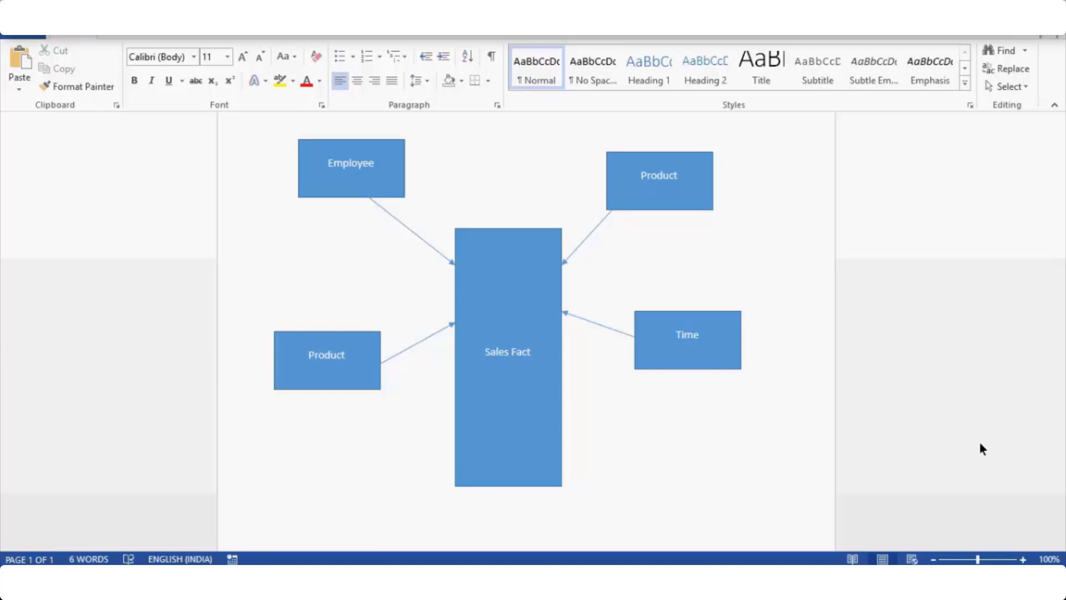
pyautogui.click(526, 170)
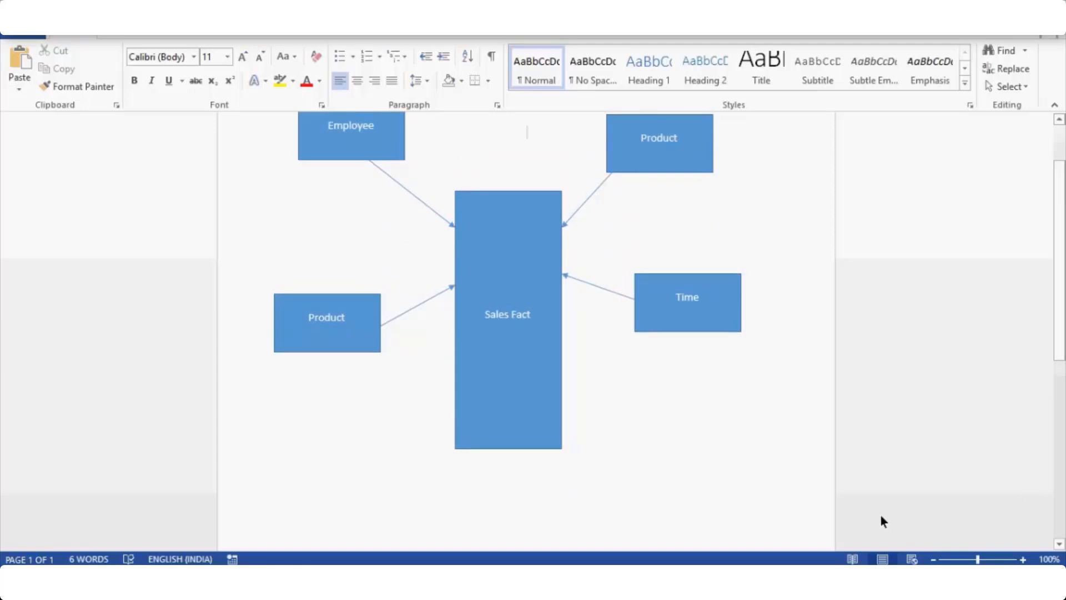
pyautogui.click(526, 132)
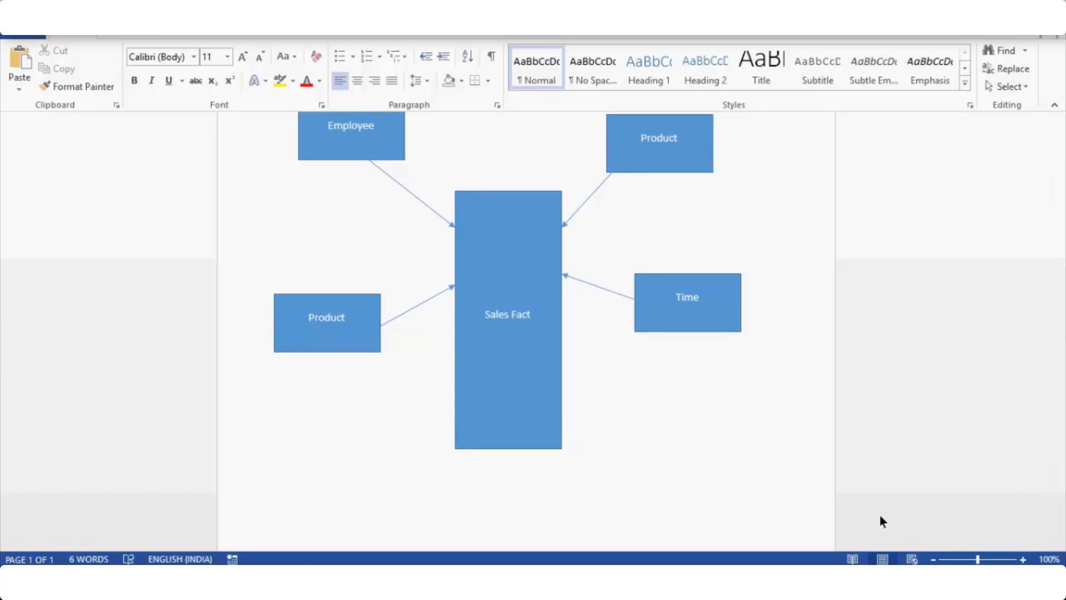
pyautogui.click(527, 131)
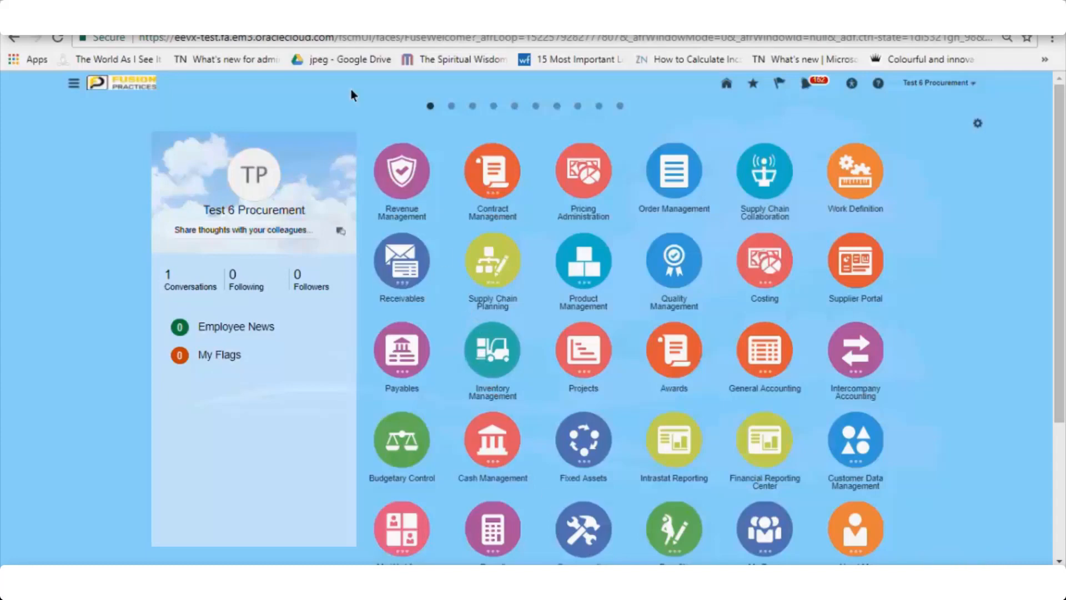
pyautogui.moveTo(771, 195)
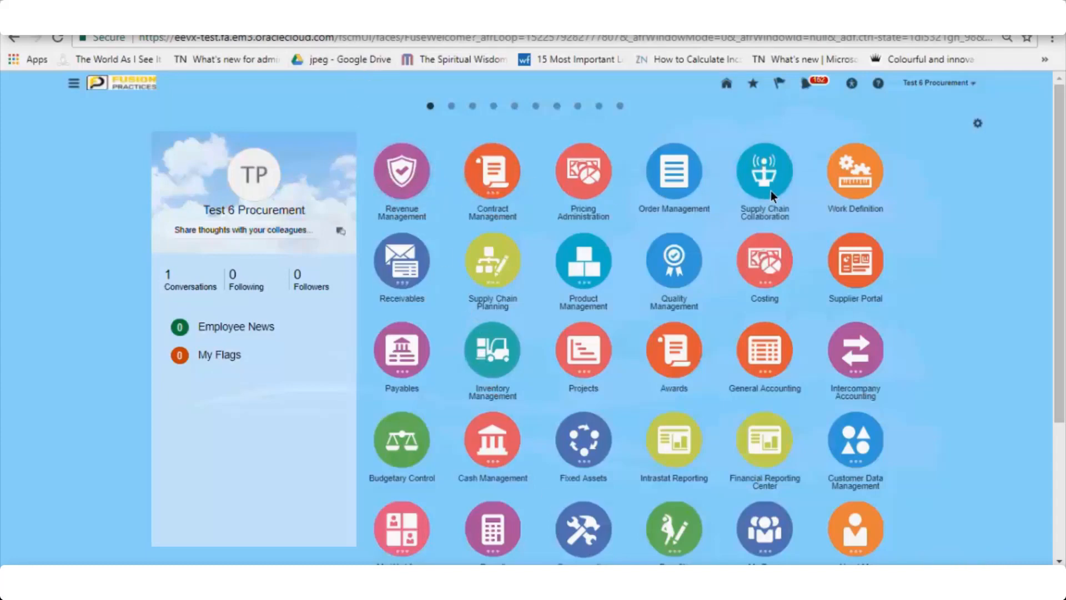
# Step: Expand the Navigator menu on the Fusion home page and scroll to the Tools section
pyautogui.scroll(-3)
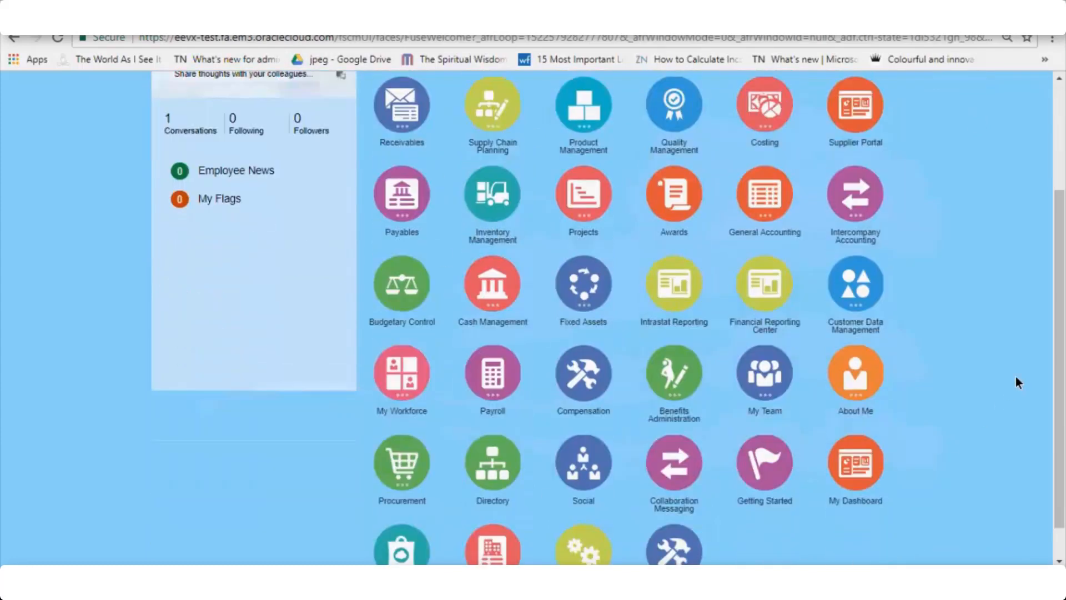
pyautogui.scroll(3)
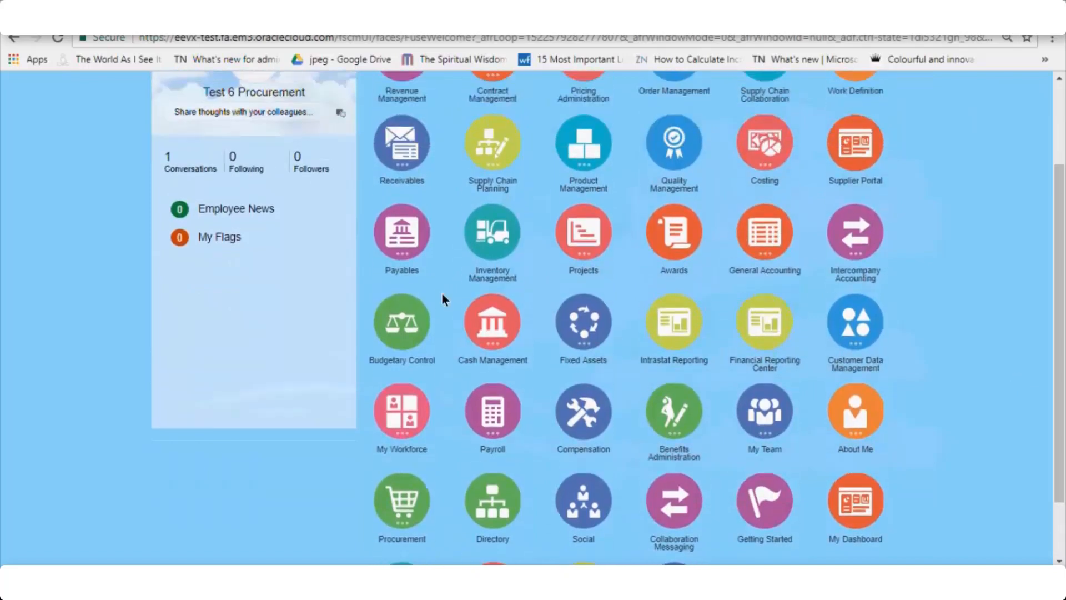
pyautogui.moveTo(855, 281)
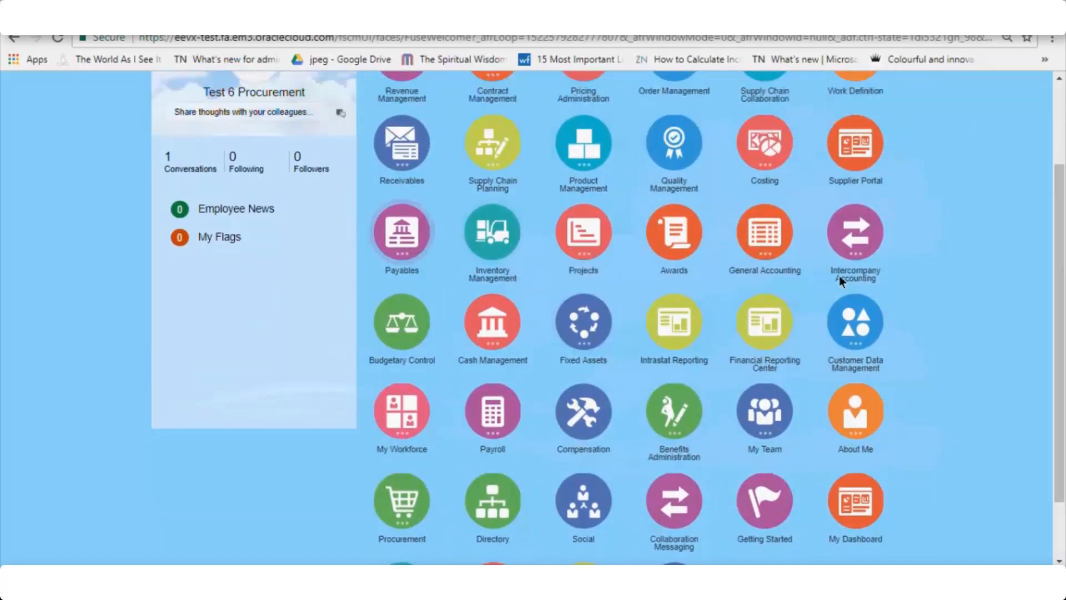
pyautogui.scroll(3)
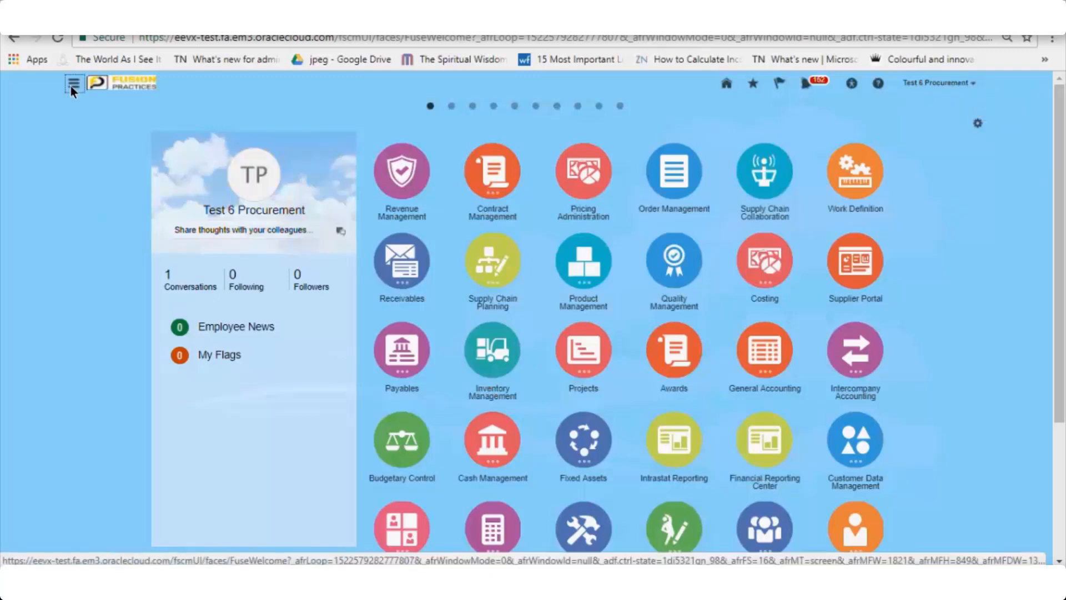
pyautogui.click(74, 83)
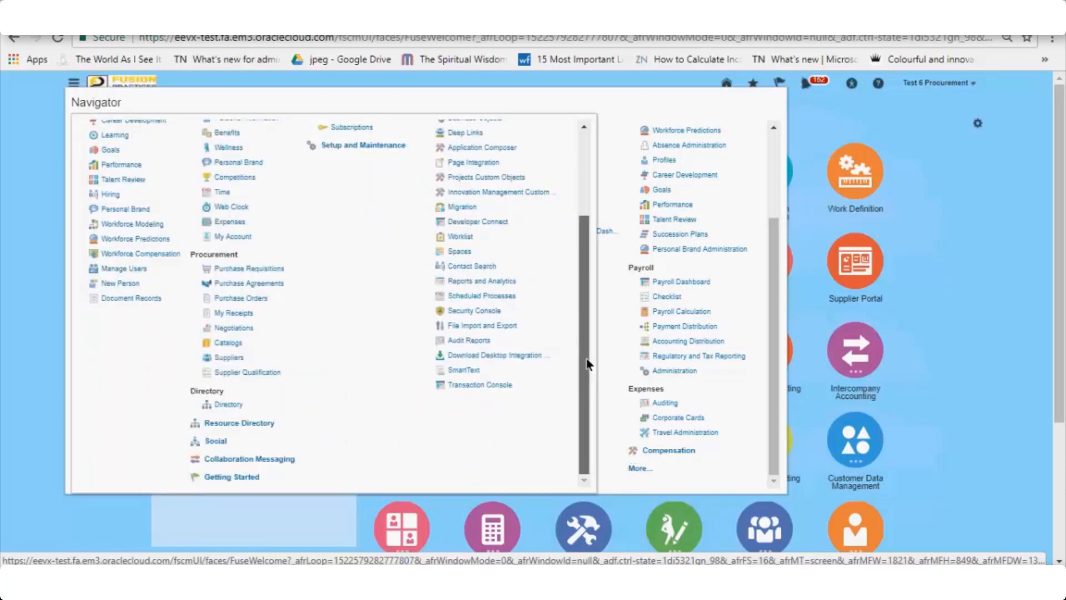
pyautogui.scroll(3)
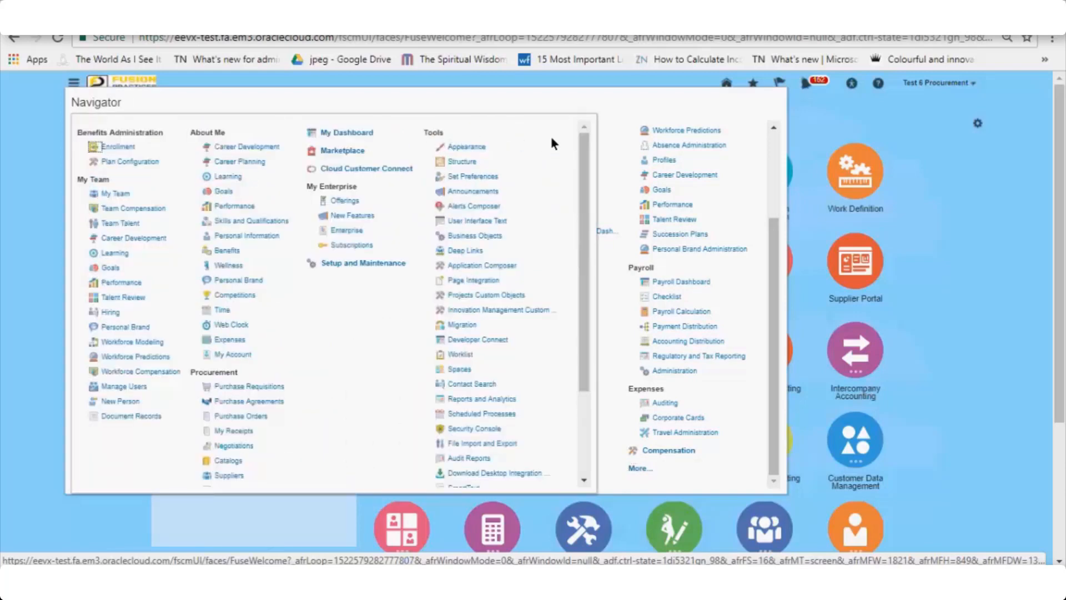
pyautogui.moveTo(485, 124)
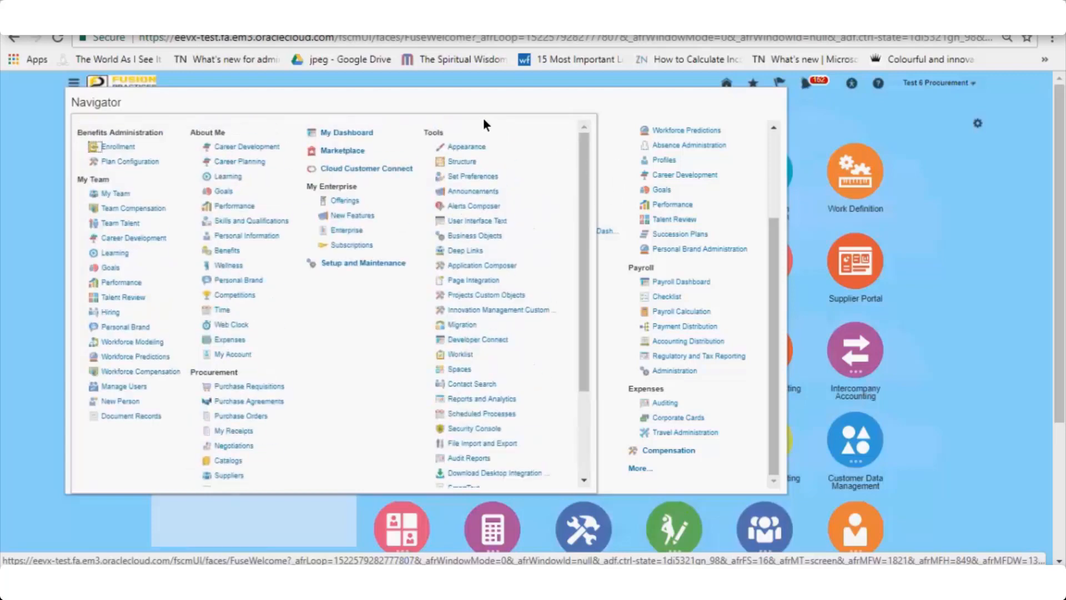
pyautogui.scroll(-3)
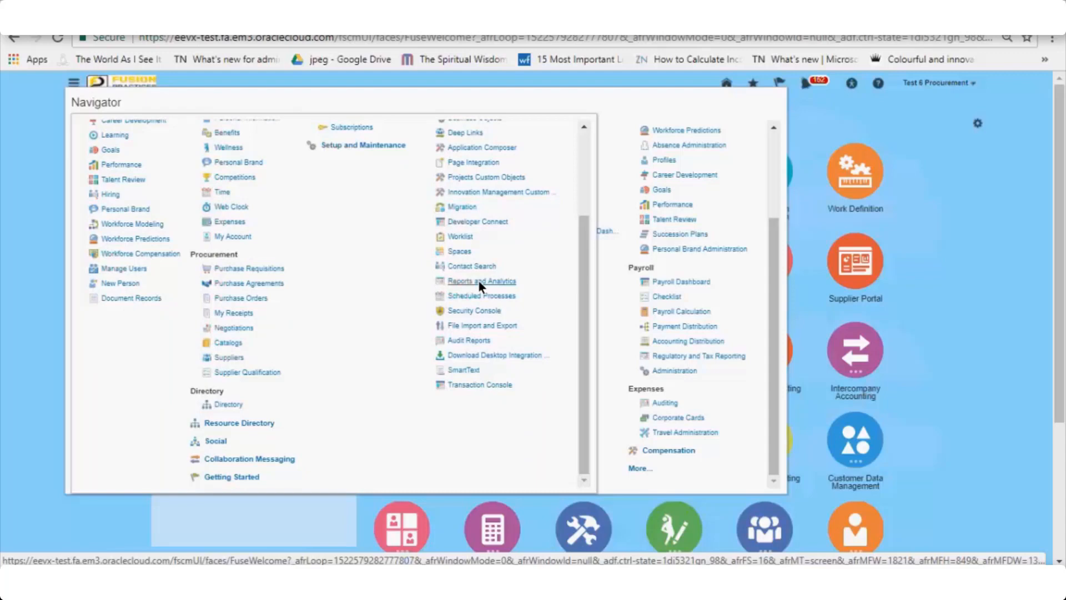
# Step: Go to the Reports and Analytics work area from the Navigator
pyautogui.click(481, 280)
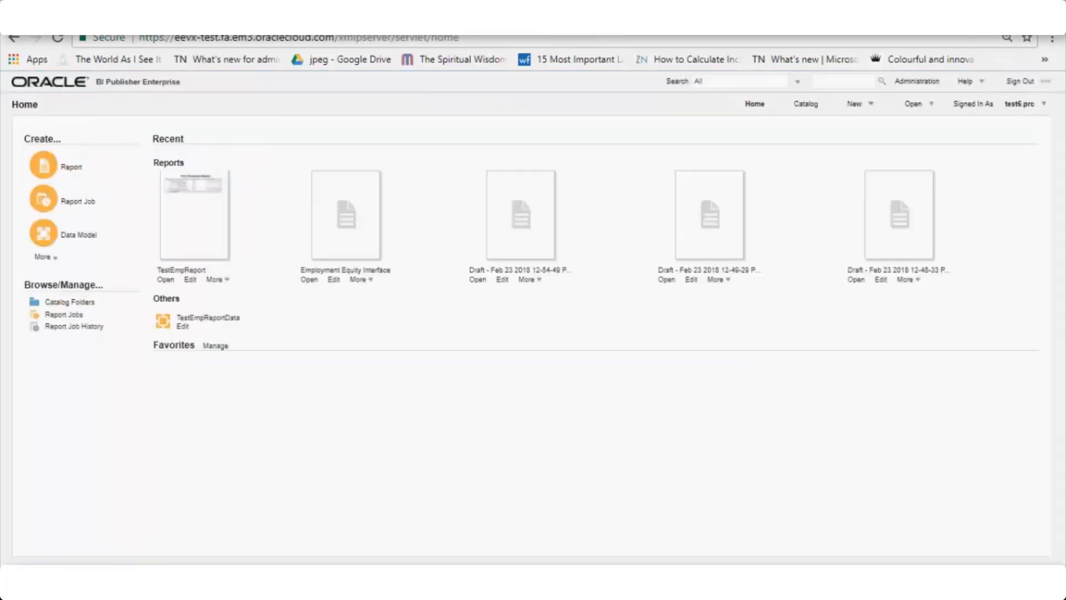
pyautogui.moveTo(638, 334)
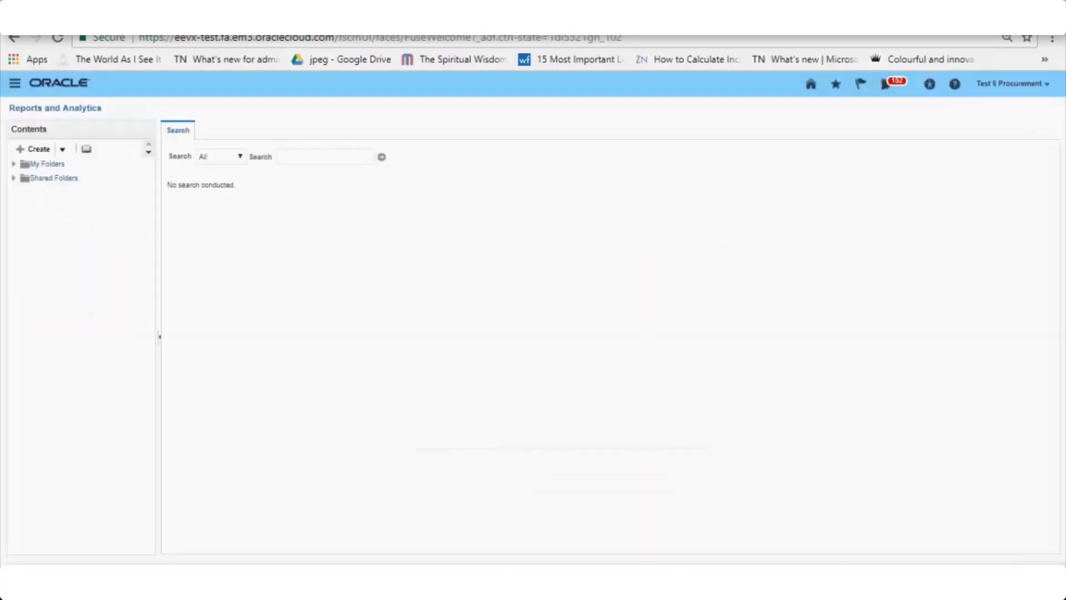
pyautogui.moveTo(277, 43)
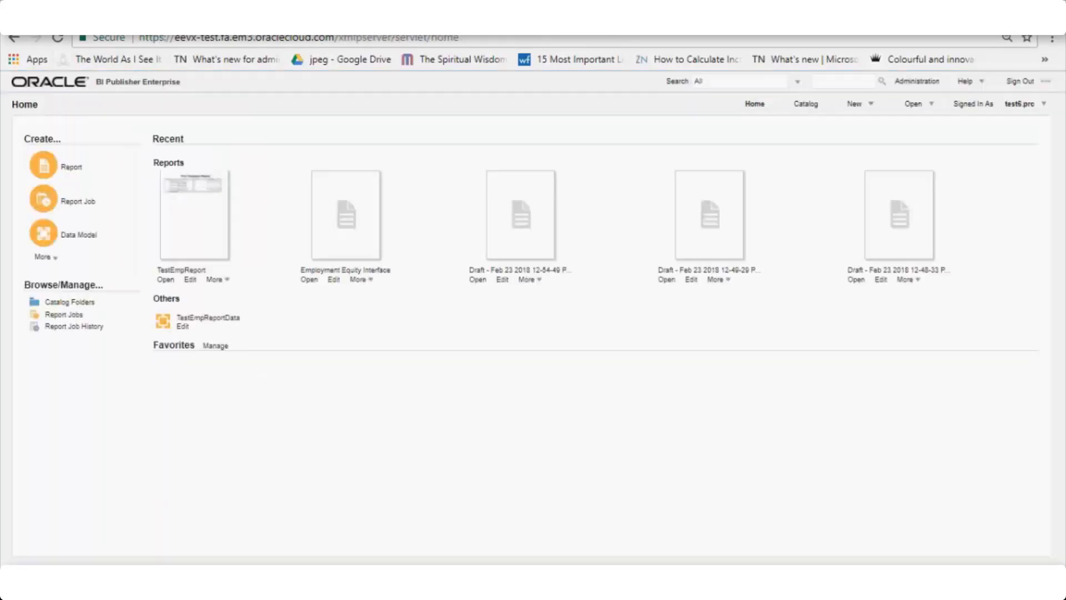
pyautogui.moveTo(353, 51)
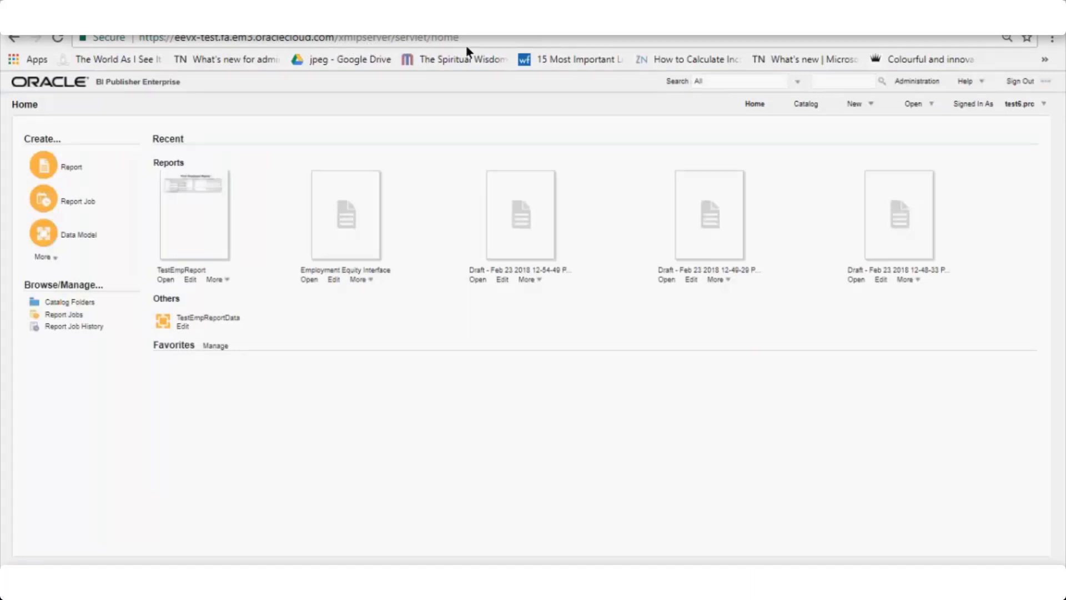
pyautogui.moveTo(27, 59)
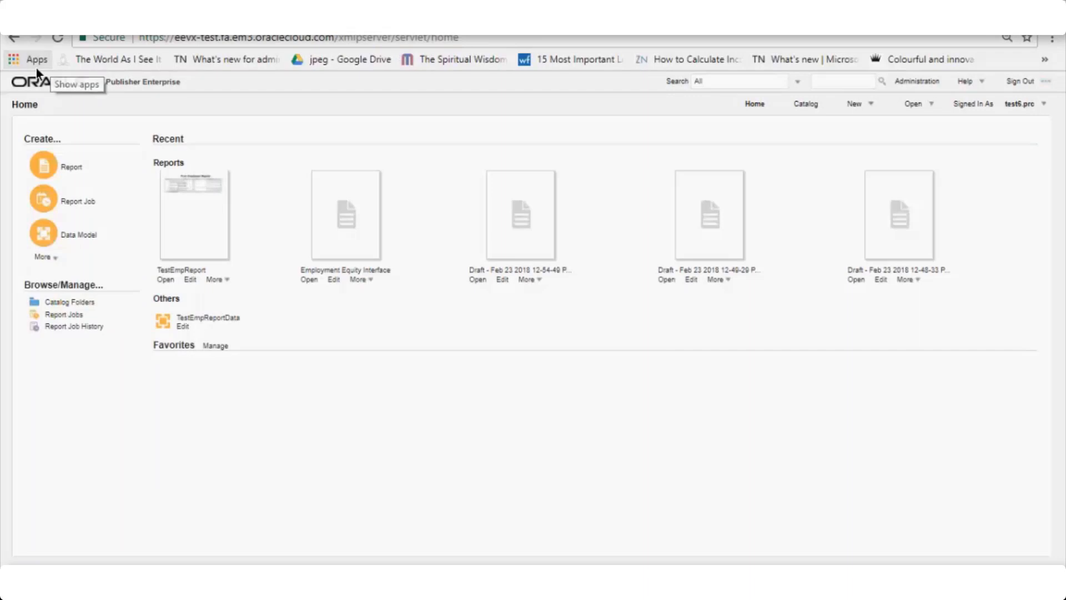
pyautogui.moveTo(1027, 184)
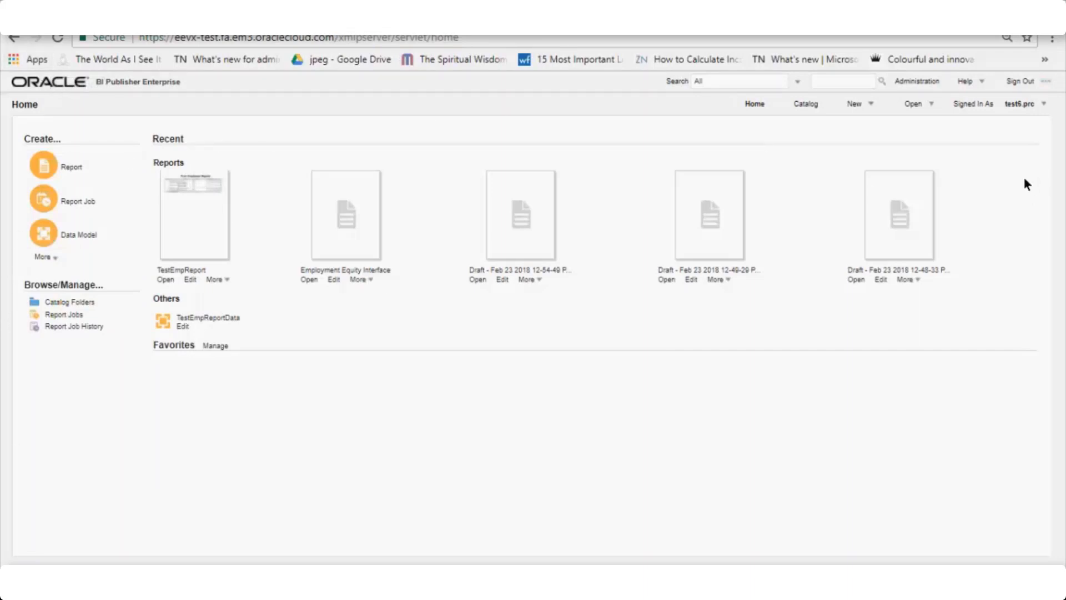
pyautogui.moveTo(14, 89)
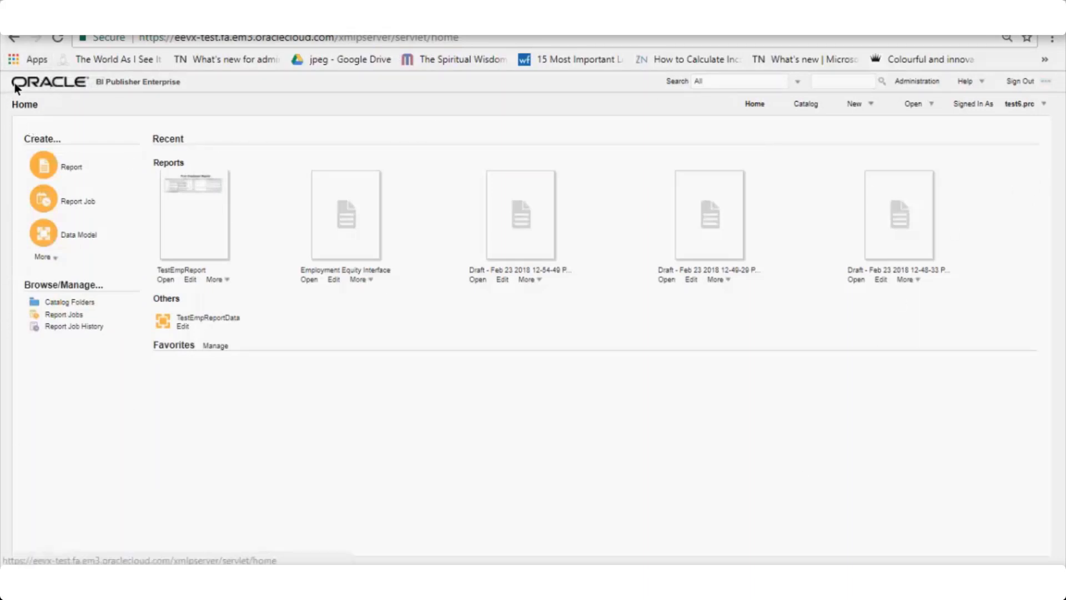
pyautogui.moveTo(168, 87)
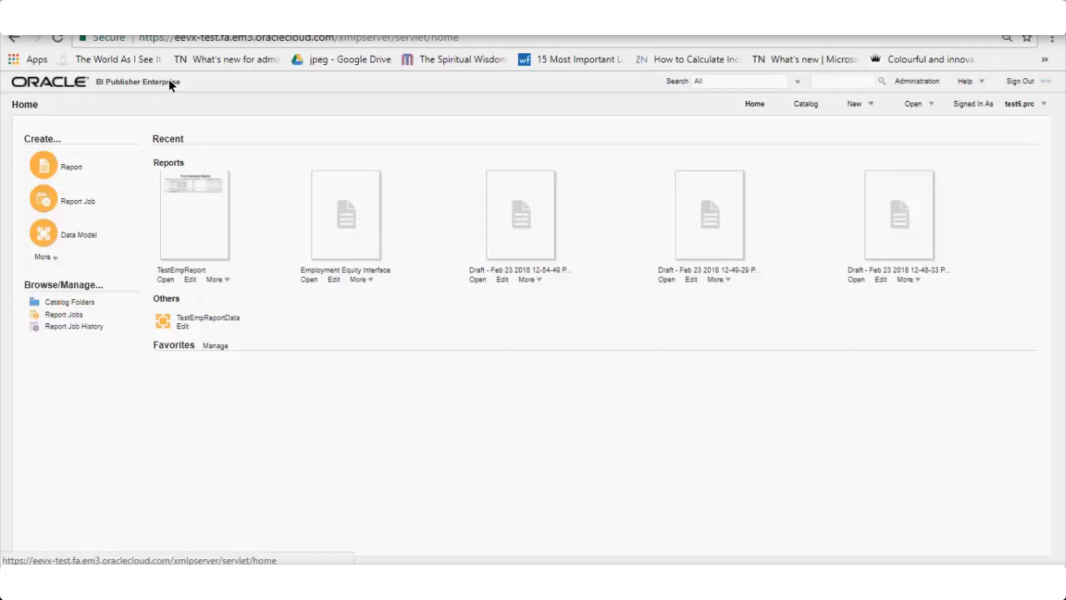
pyautogui.moveTo(656, 83)
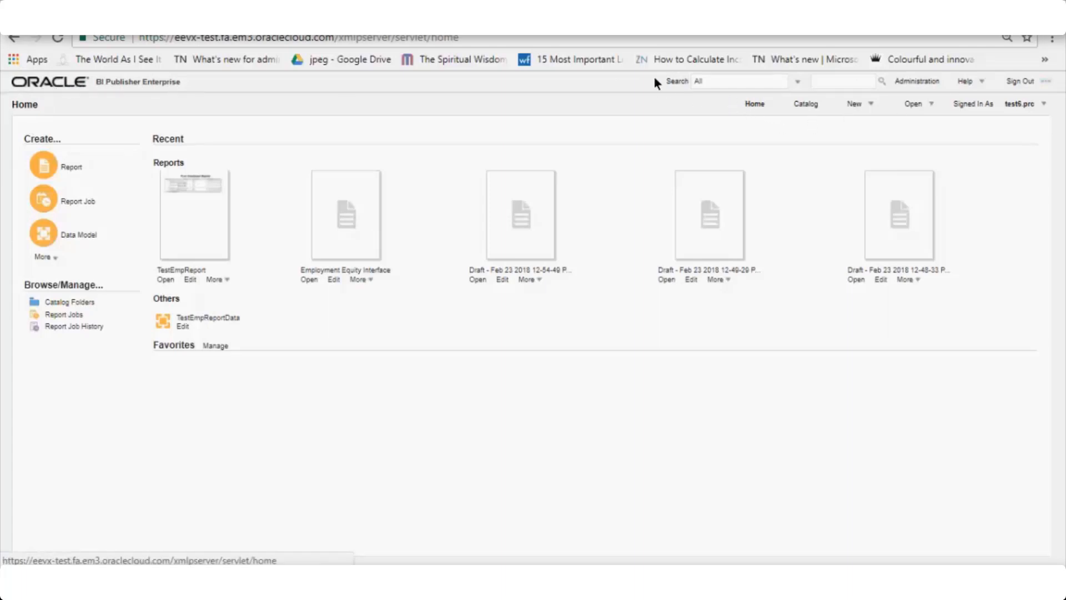
pyautogui.moveTo(806, 93)
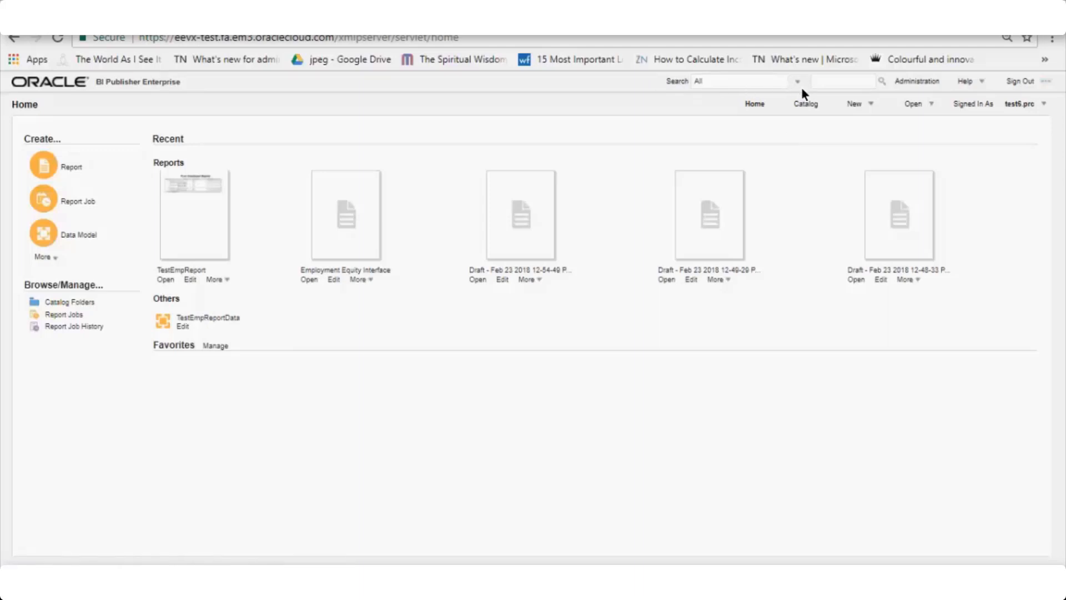
pyautogui.click(797, 81)
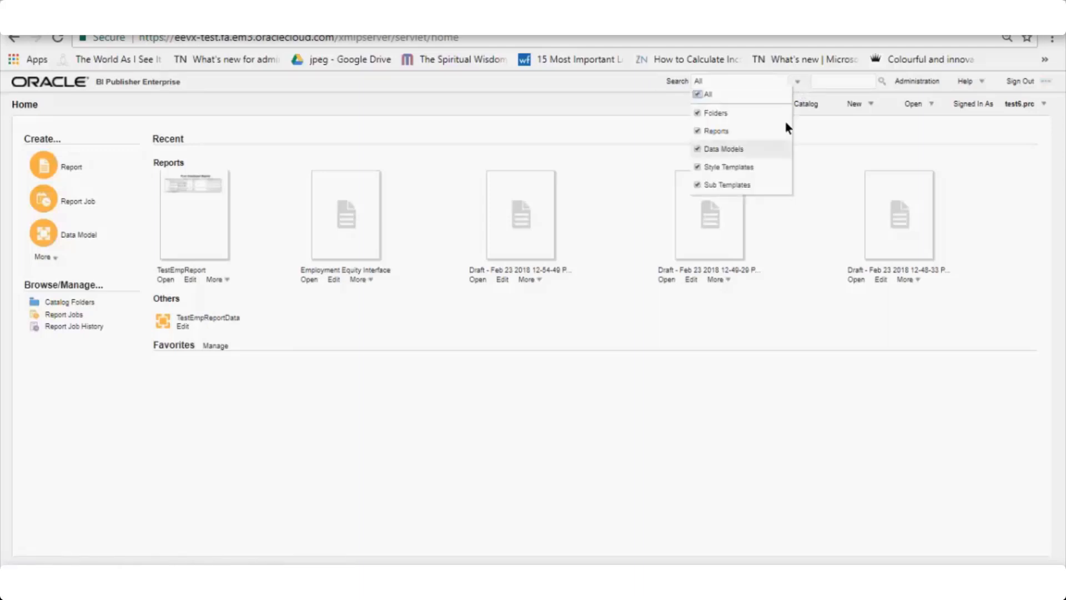
pyautogui.moveTo(759, 217)
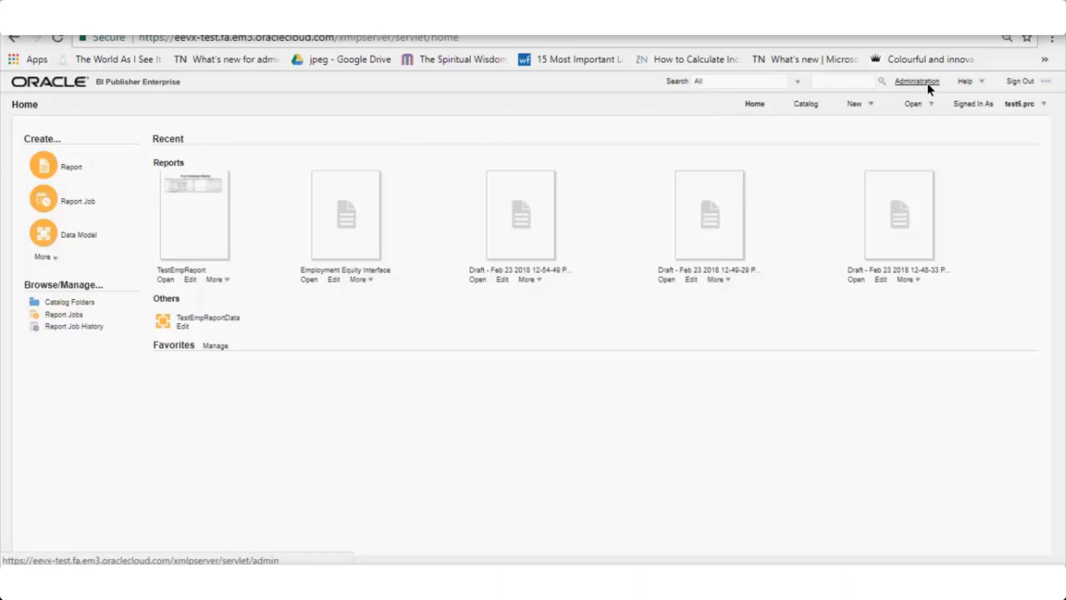
# Step: Use the Administration header link to reach the Oracle Business Intelligence home page
pyautogui.click(916, 81)
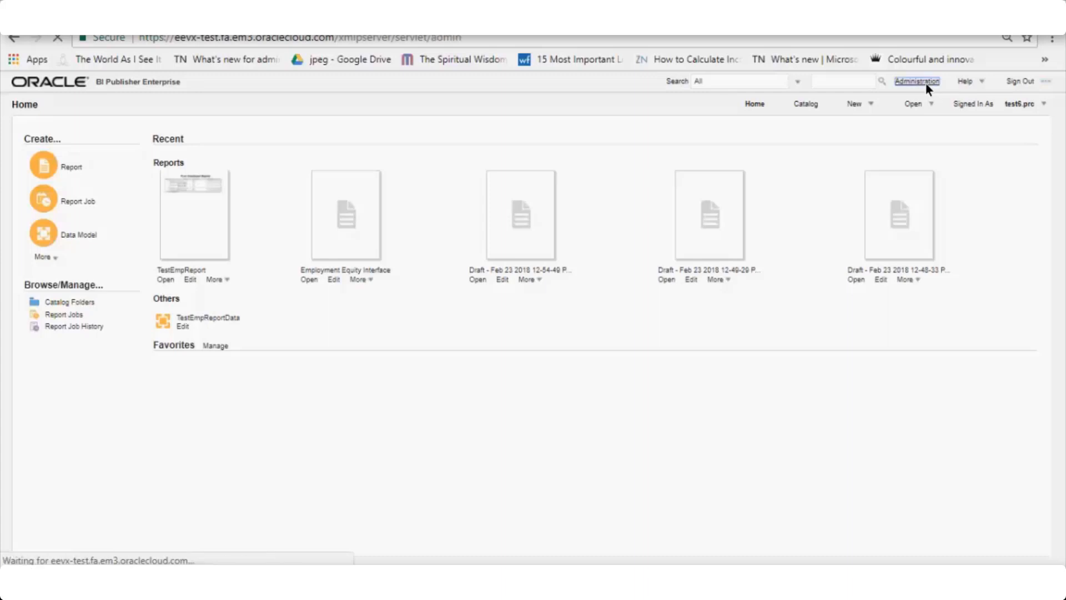
pyautogui.click(916, 81)
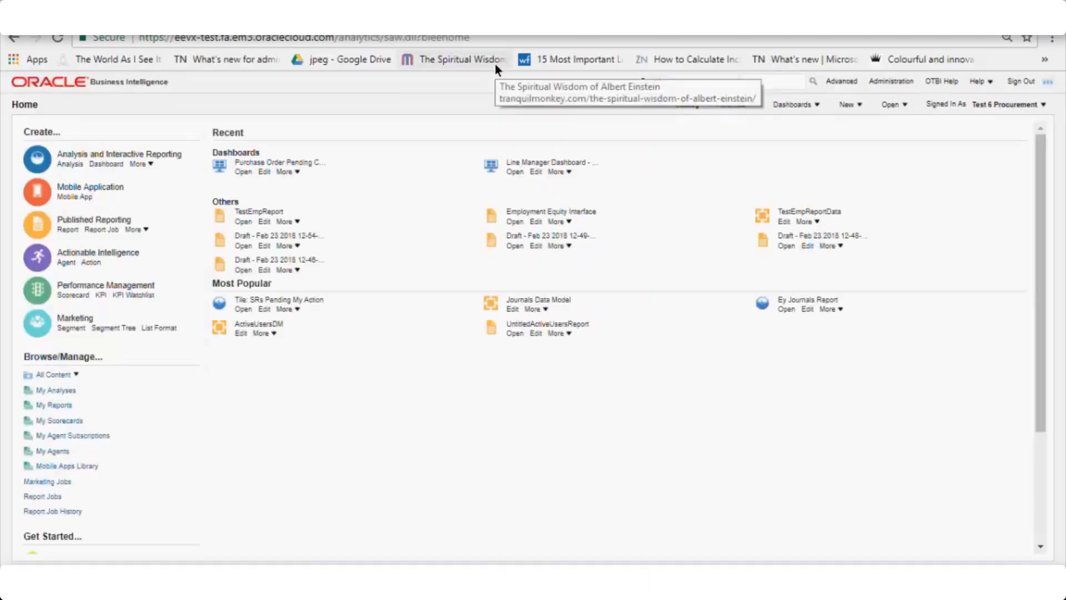
# Step: From the OBI Administration page, choose Manage BI Publisher to return to the BI Publisher home
pyautogui.click(848, 104)
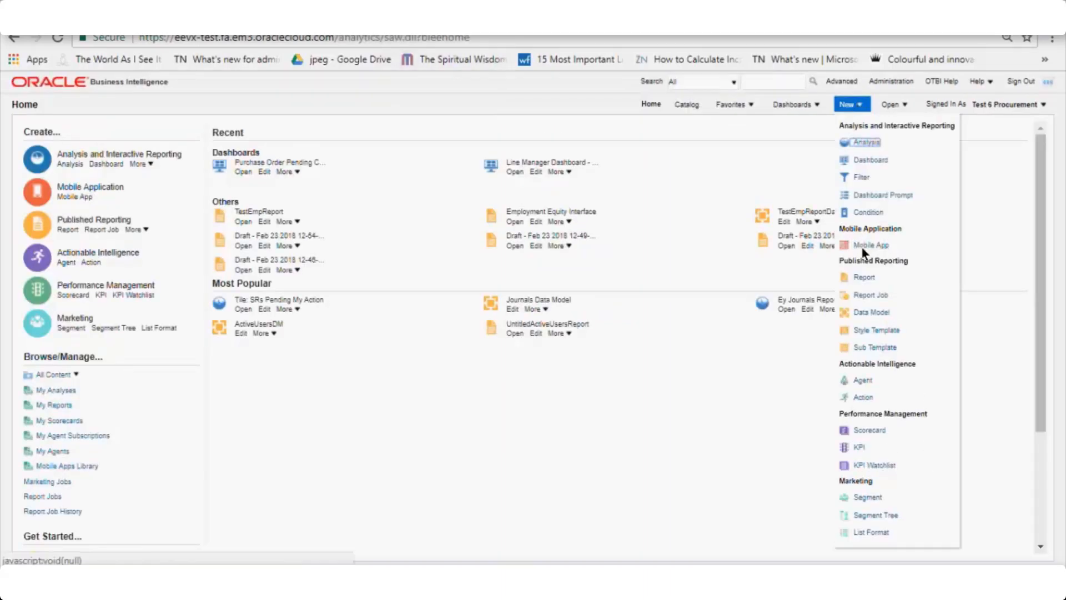
pyautogui.moveTo(890, 81)
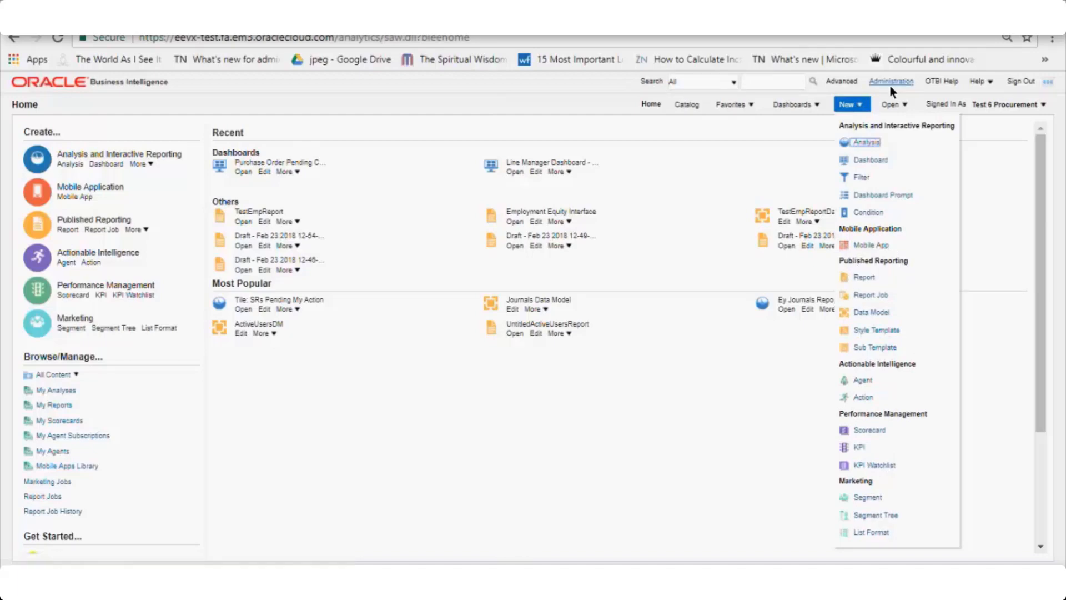
pyautogui.click(890, 81)
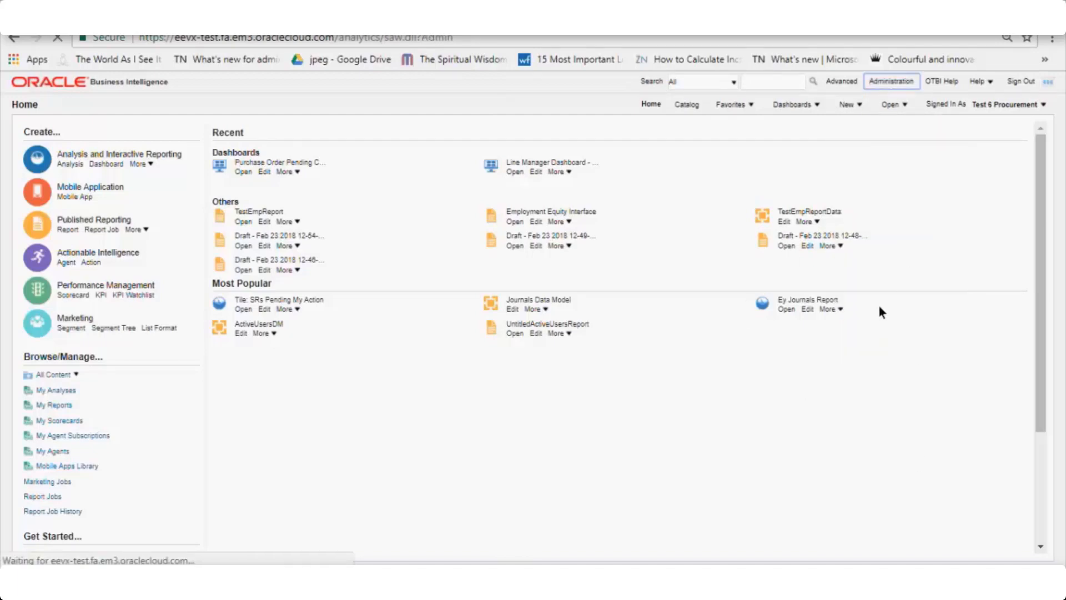
pyautogui.click(892, 81)
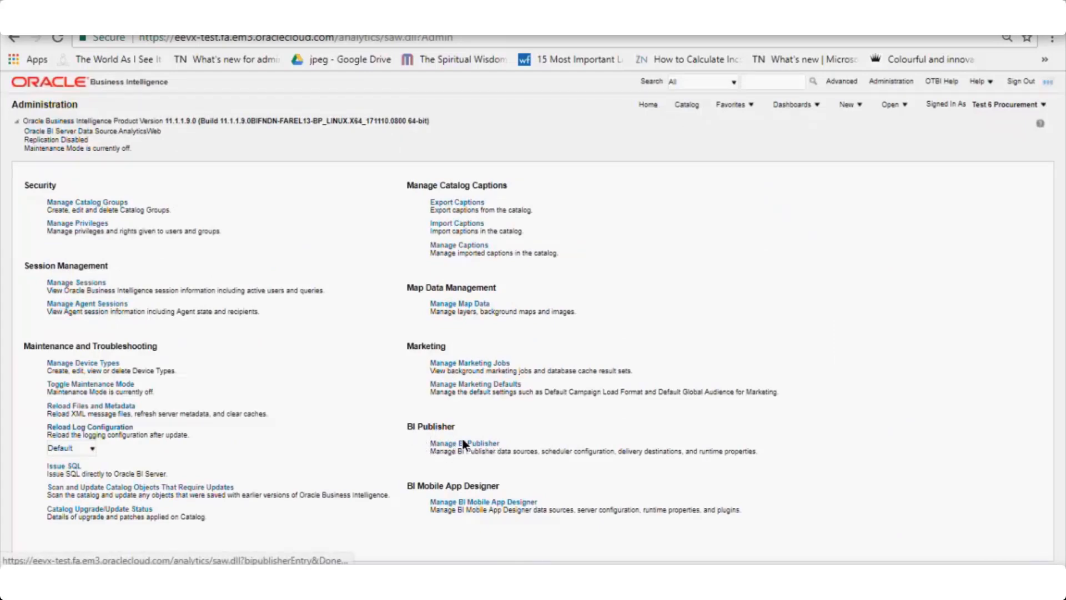
pyautogui.click(464, 443)
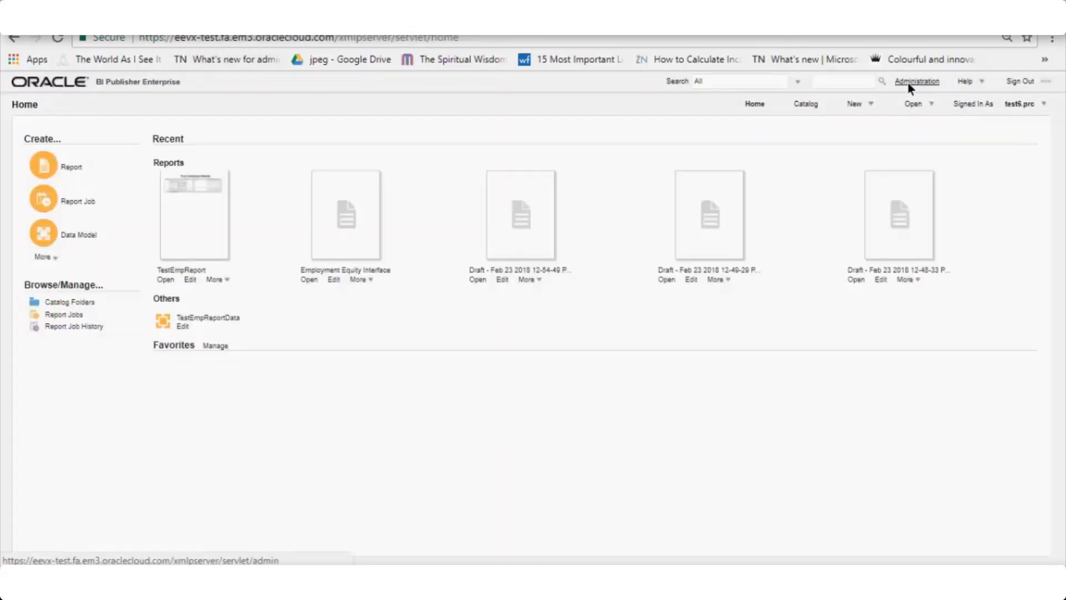
# Step: Go to the BI Publisher Administration page listing JDBC Connection and other data sources
pyautogui.click(916, 81)
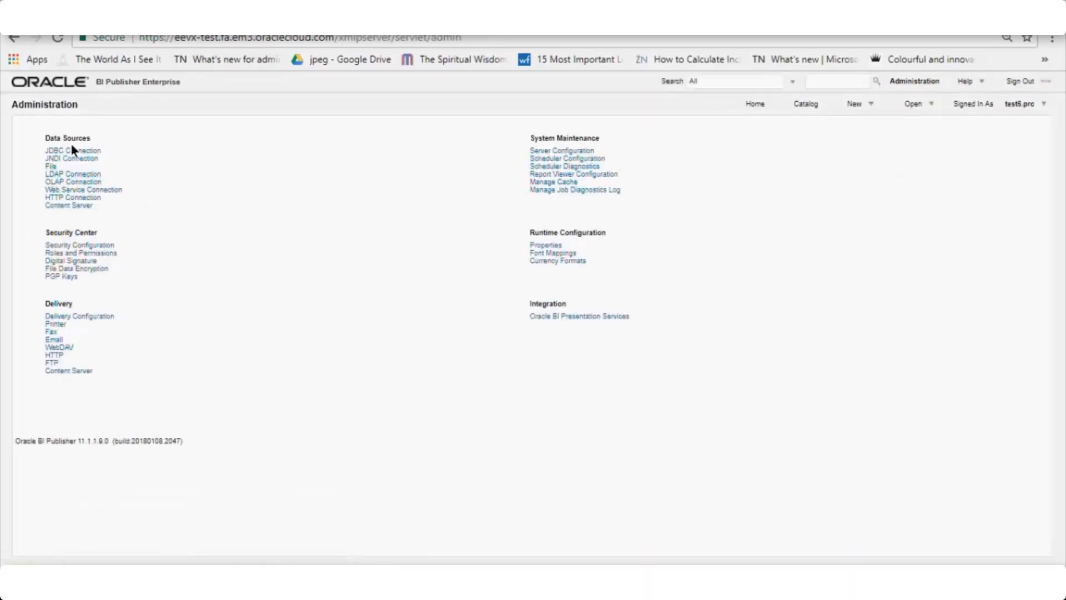
pyautogui.moveTo(81, 313)
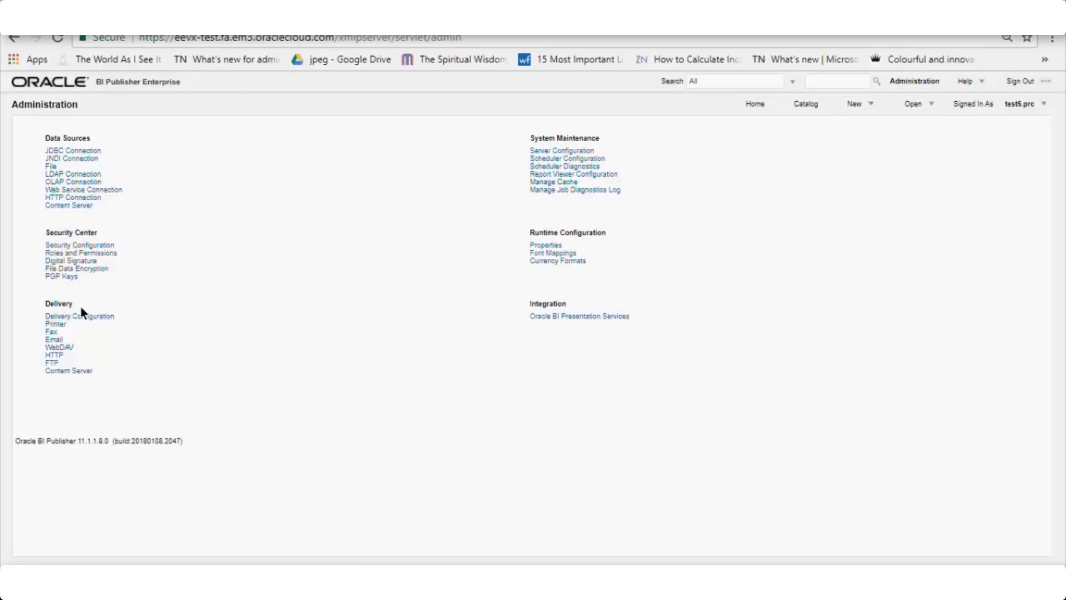
pyautogui.moveTo(590, 235)
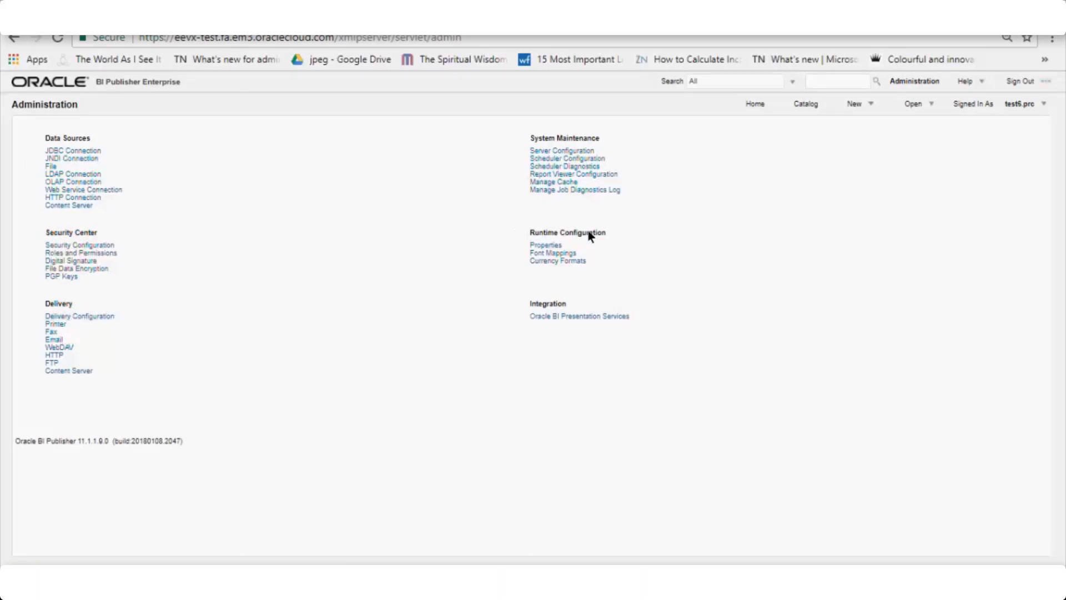
pyautogui.moveTo(552, 312)
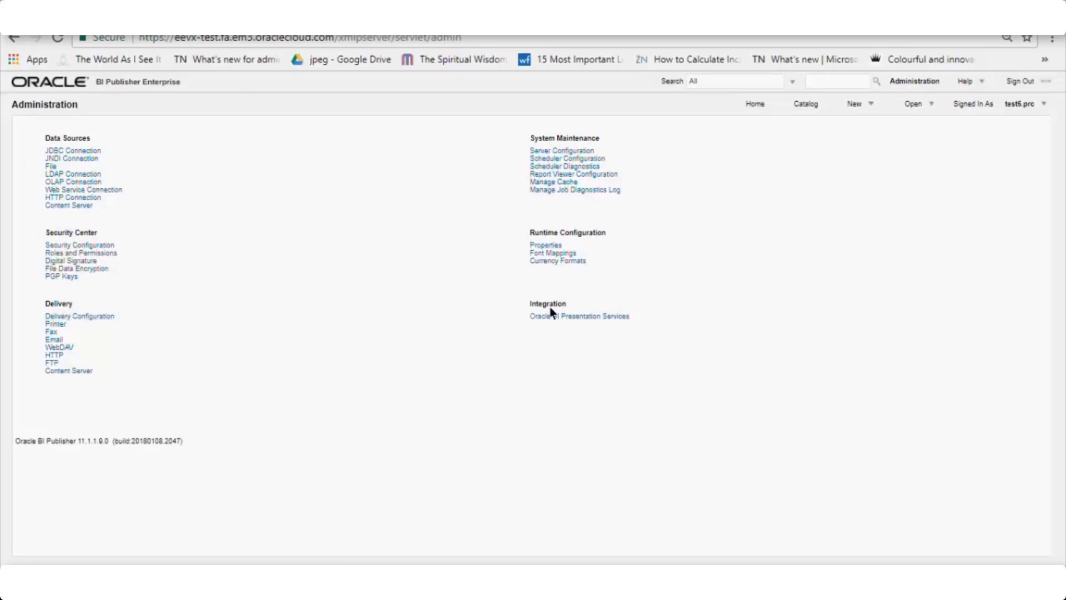
pyautogui.moveTo(599, 131)
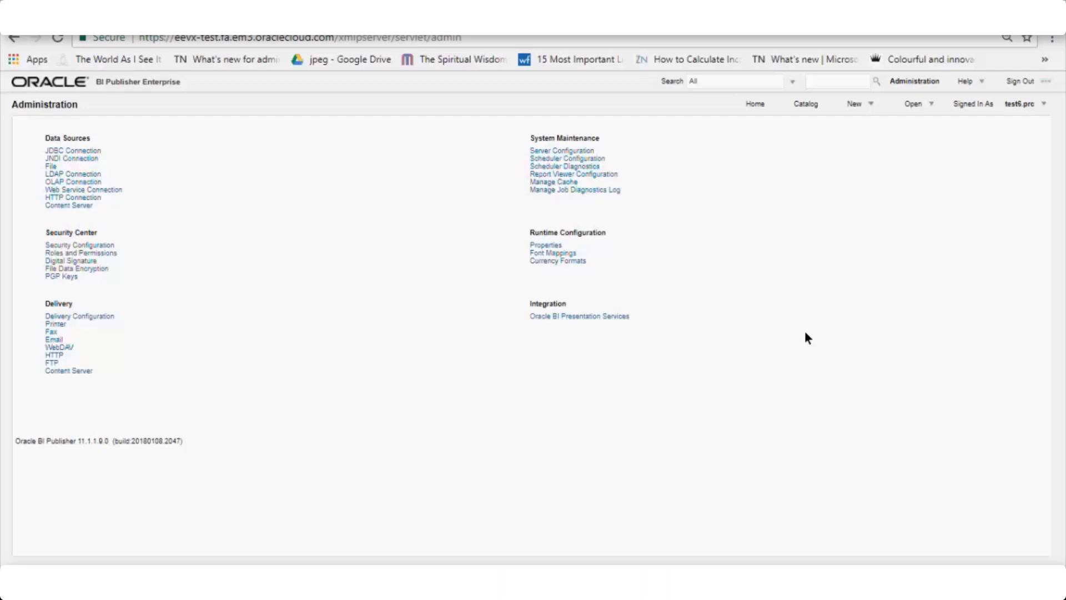
pyautogui.moveTo(898, 179)
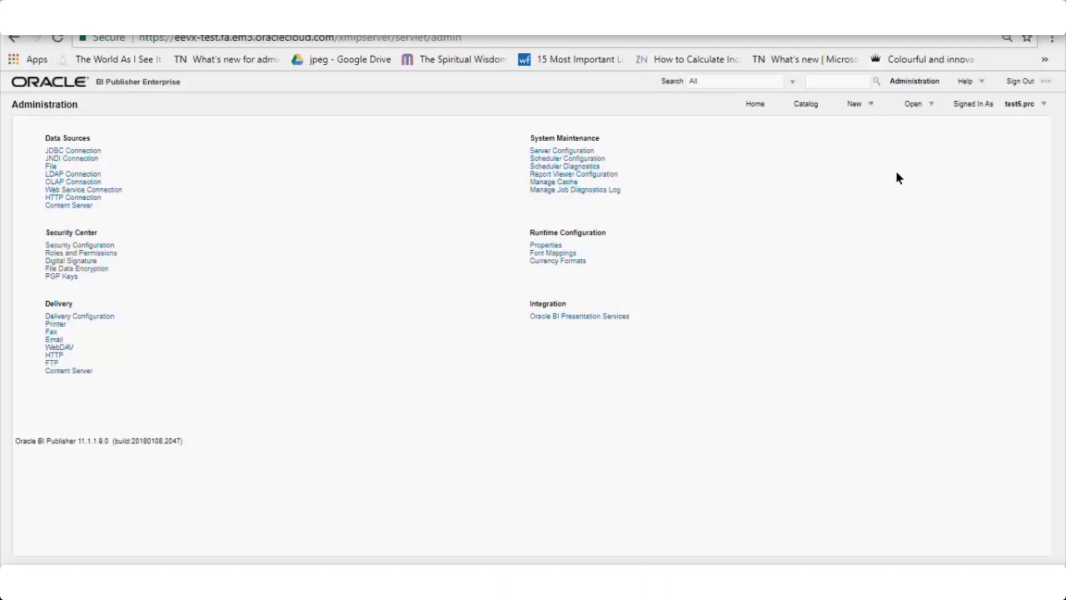
pyautogui.moveTo(1019, 104)
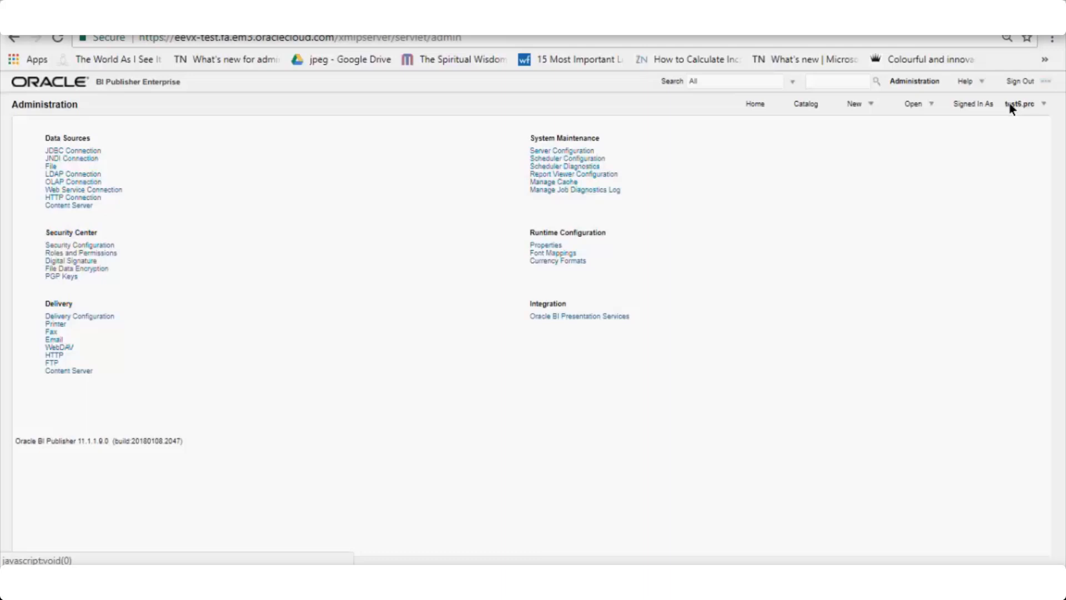
pyautogui.moveTo(583, 332)
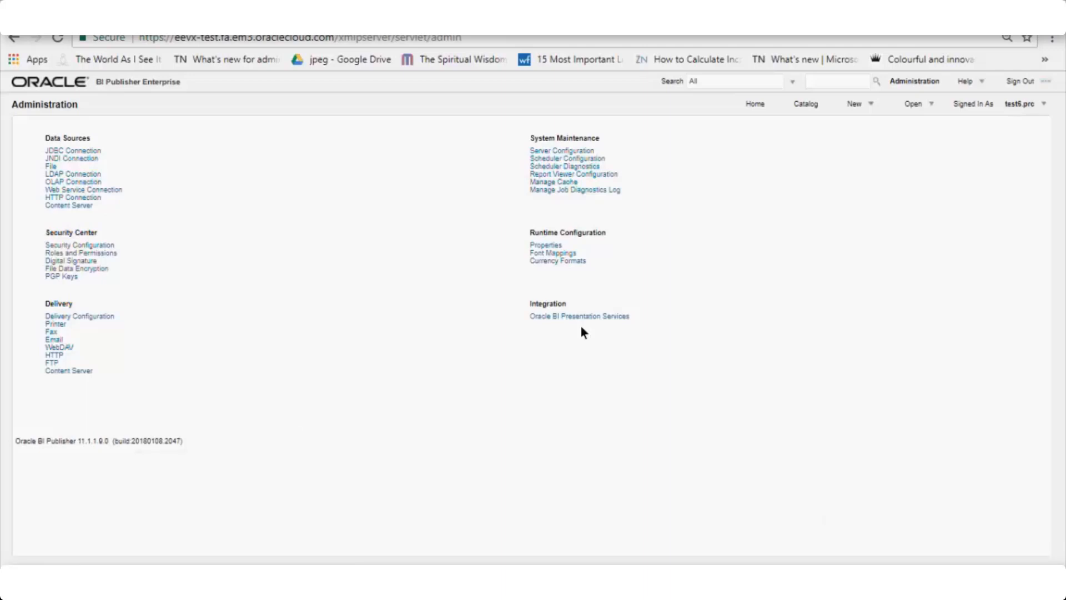